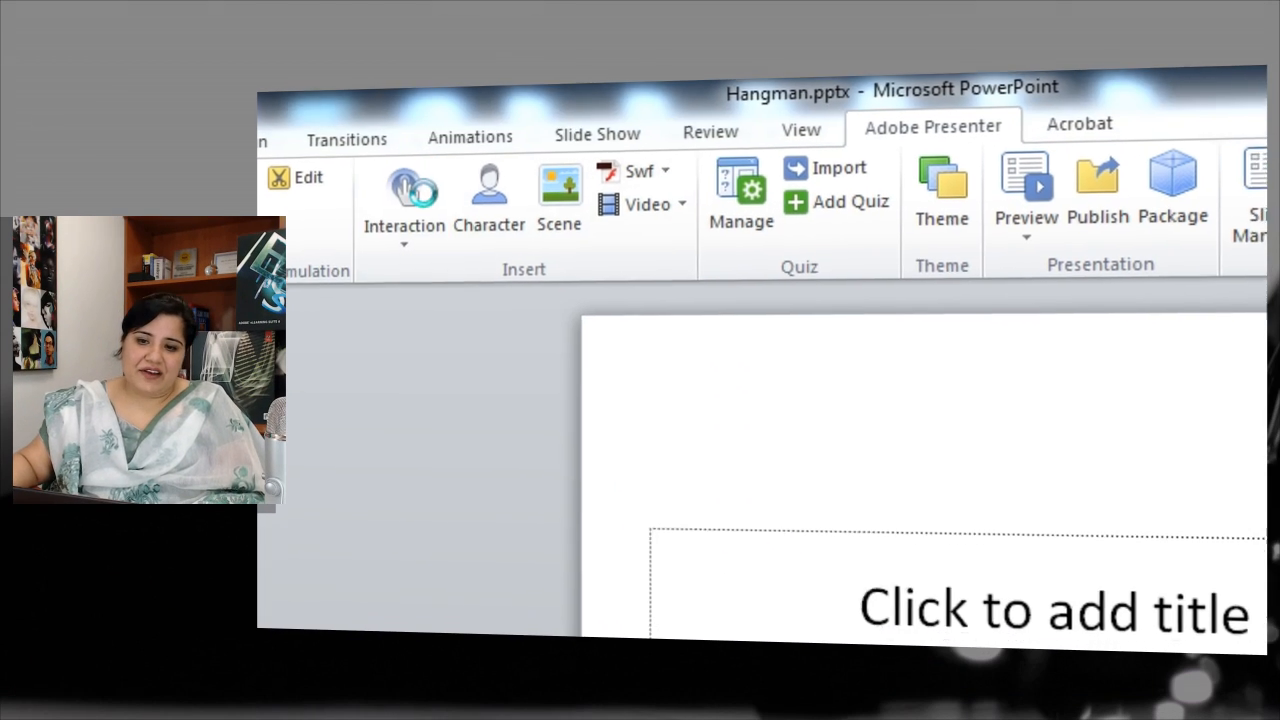
- Insert the Hangman_MonkeyandMango interaction from the Interaction gallery
{"action": "left_click", "coordinate": [404, 200]}
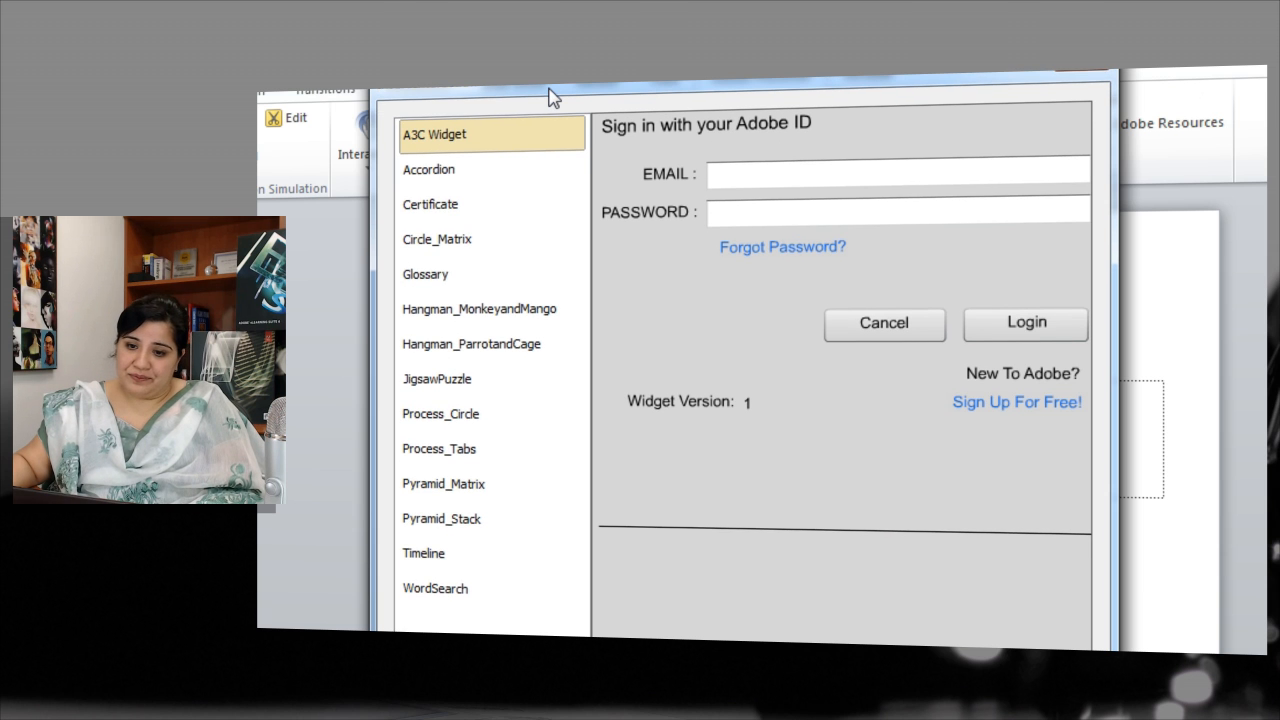
{"action": "mouse_move", "coordinate": [530, 320]}
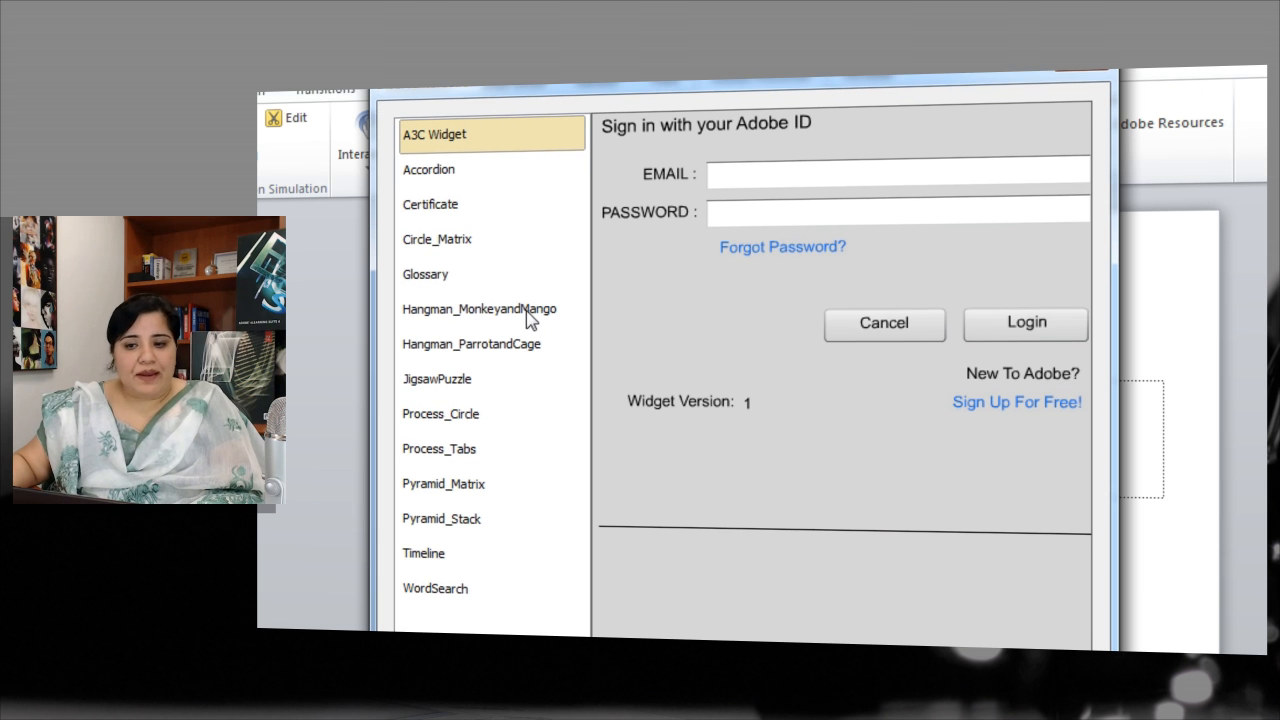
{"action": "mouse_move", "coordinate": [508, 356]}
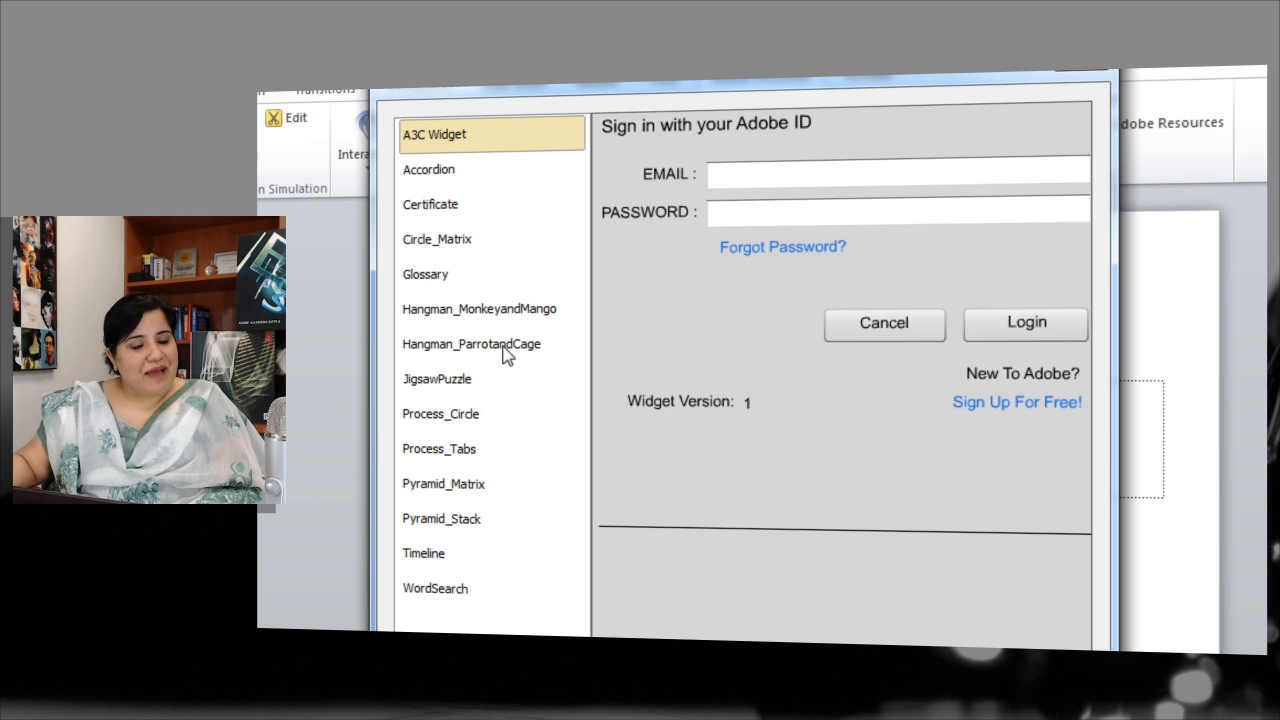
{"action": "left_click", "coordinate": [480, 308]}
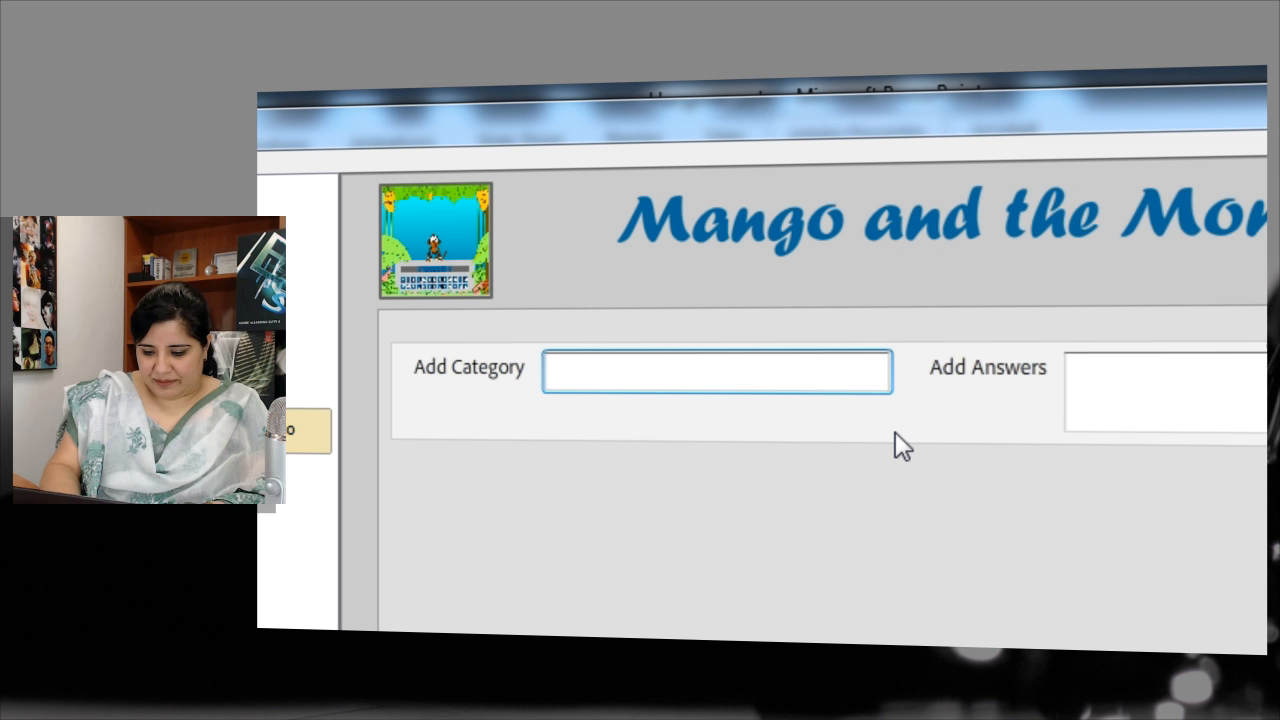
- Enter a Colors category with answers Blue, Yellow, Orange, Red, Green
{"action": "type", "text": "Colors"}
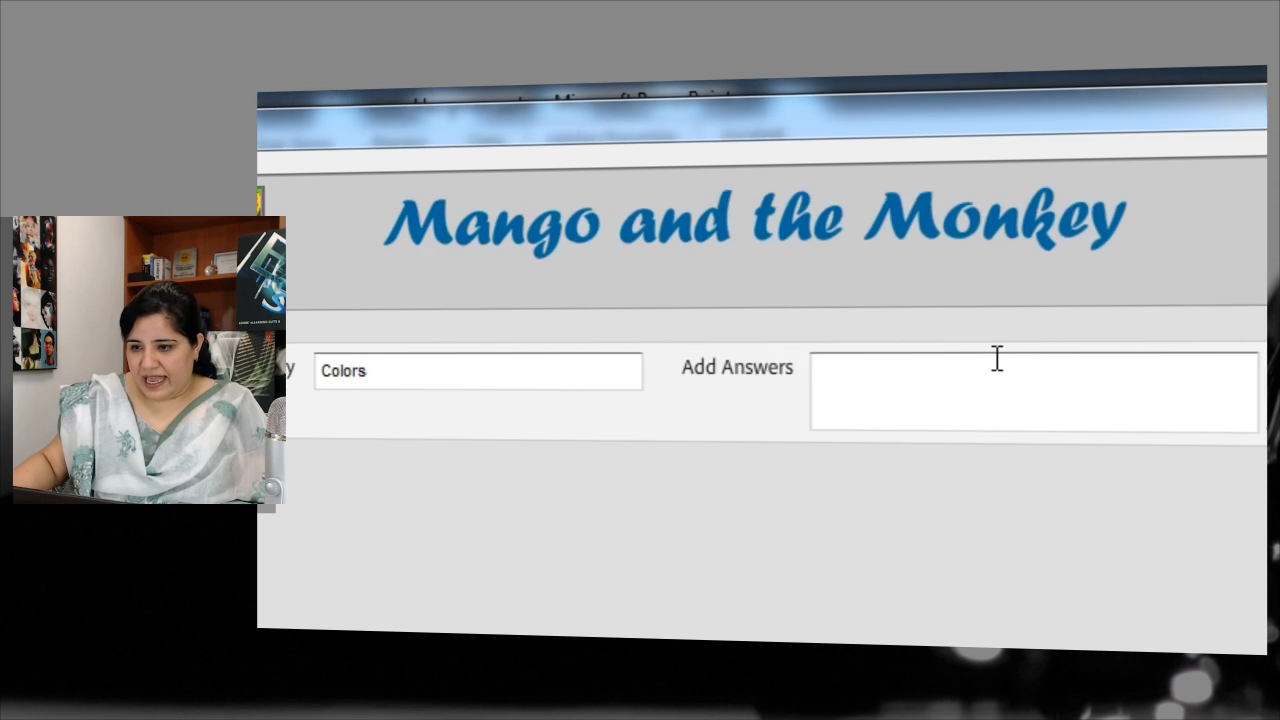
{"action": "type", "text": "B"}
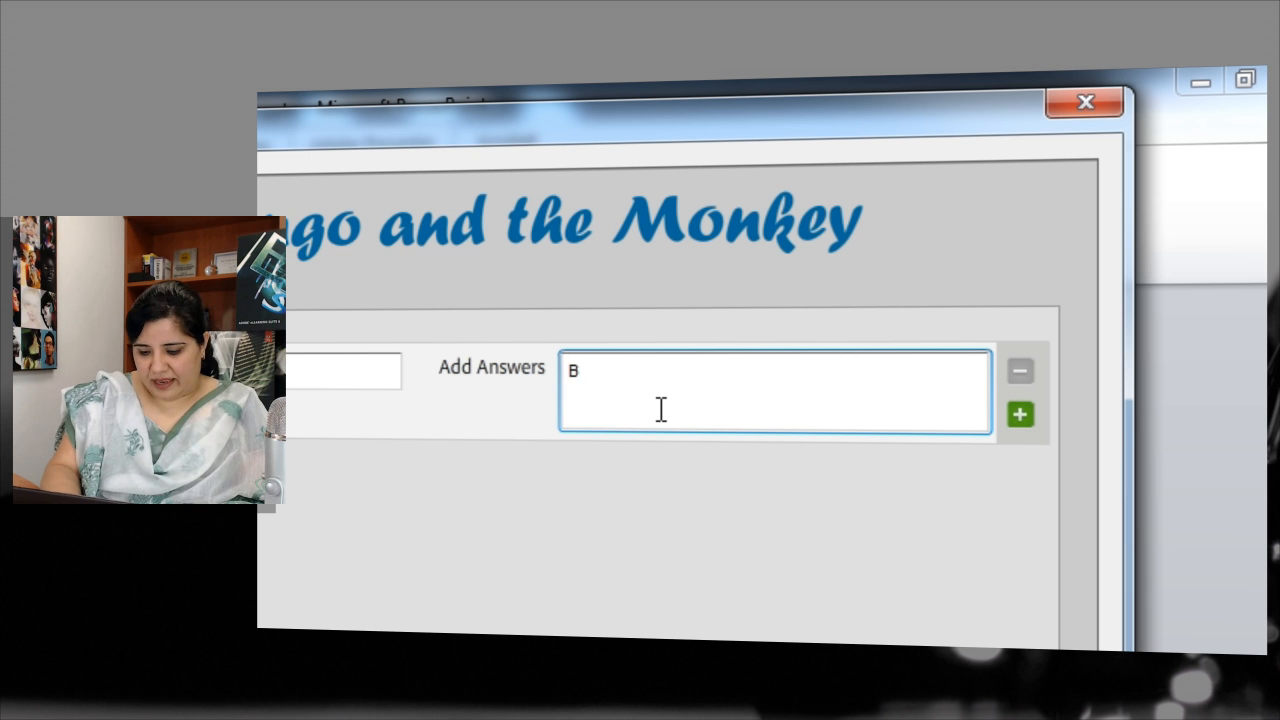
{"action": "type", "text": "lue, Yellow, Orange, Re"}
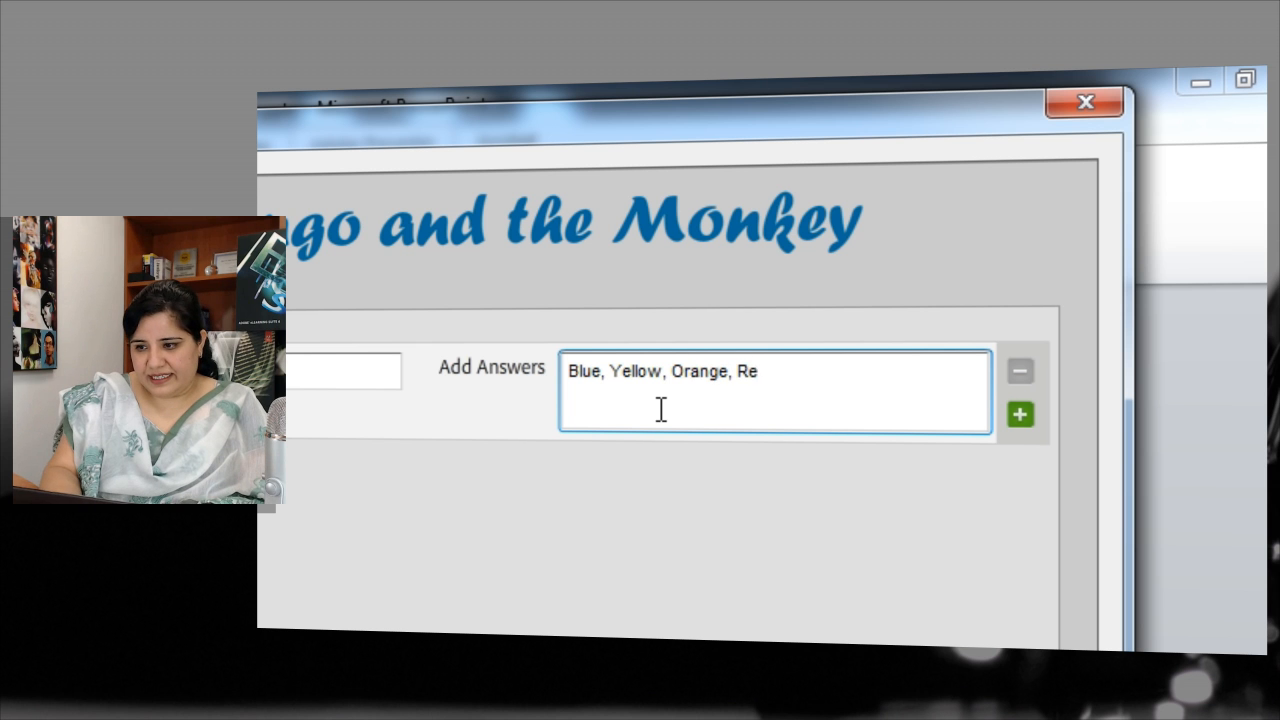
{"action": "type", "text": "d,"}
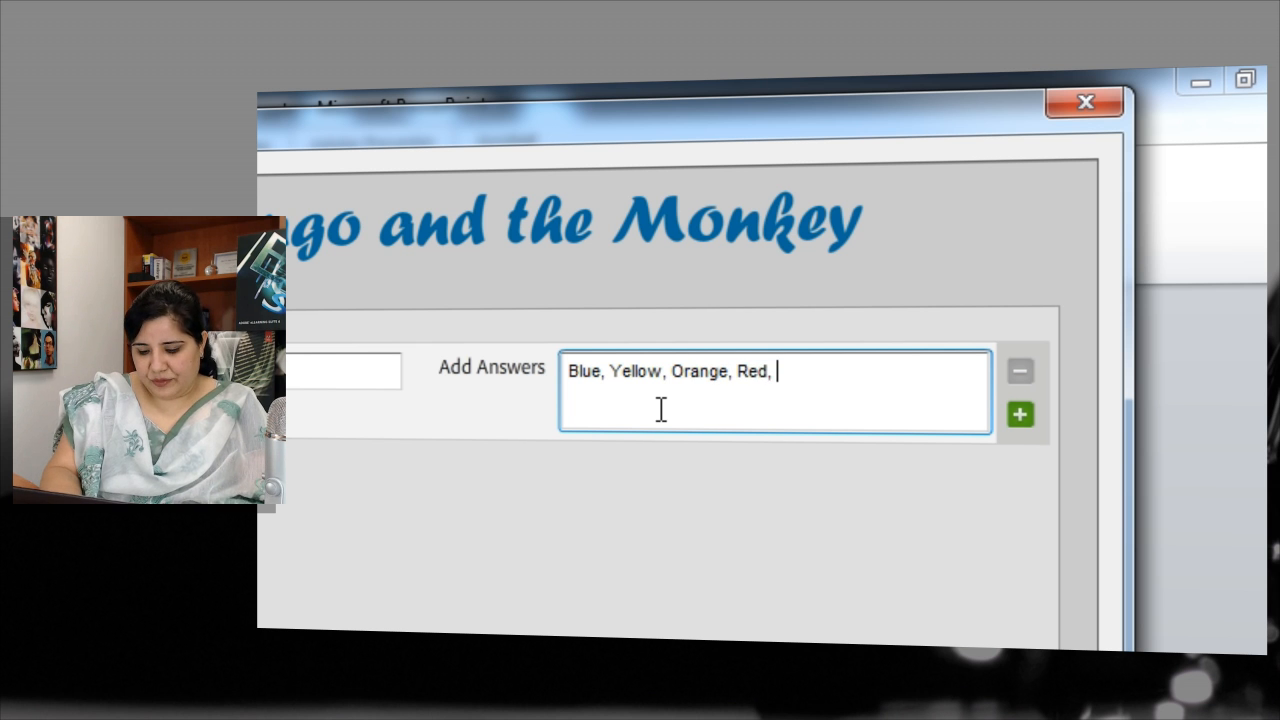
{"action": "type", "text": "Gree"}
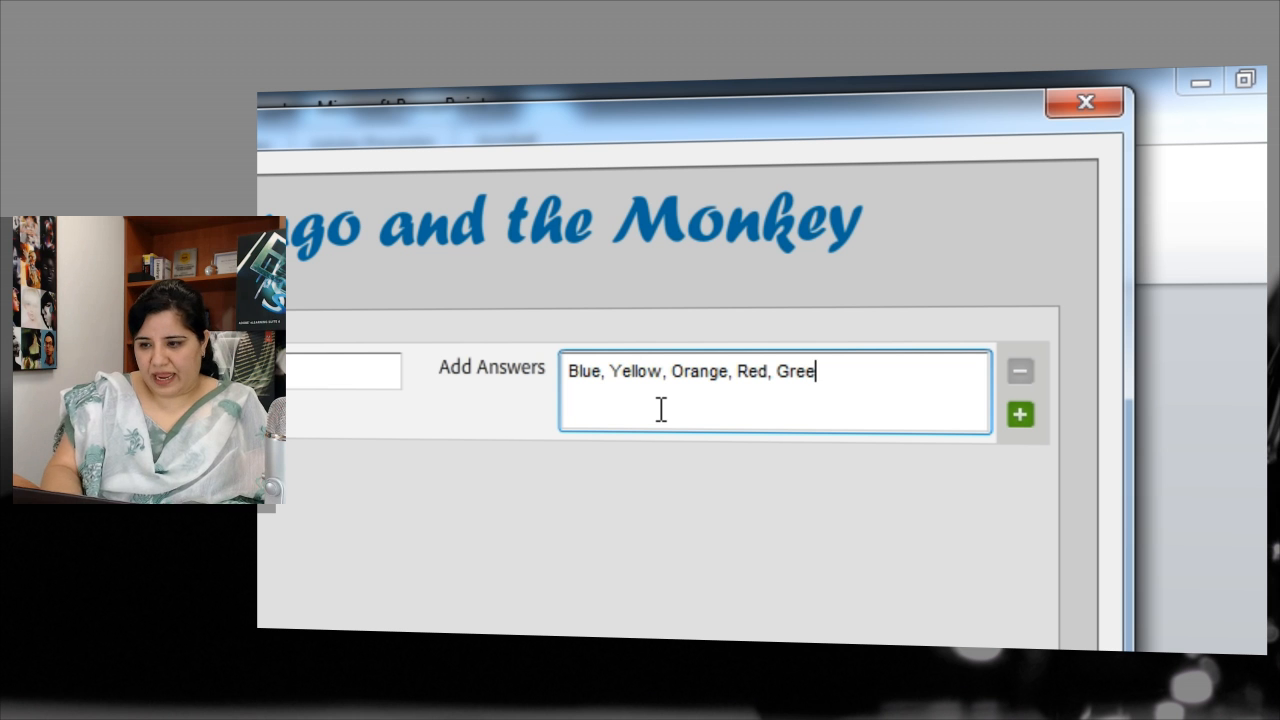
- Add a second category, Animals, with answers Cat, Dog, Tiger, Elephant
{"action": "left_click", "coordinate": [1020, 414]}
{"action": "type", "text": "Animals"}
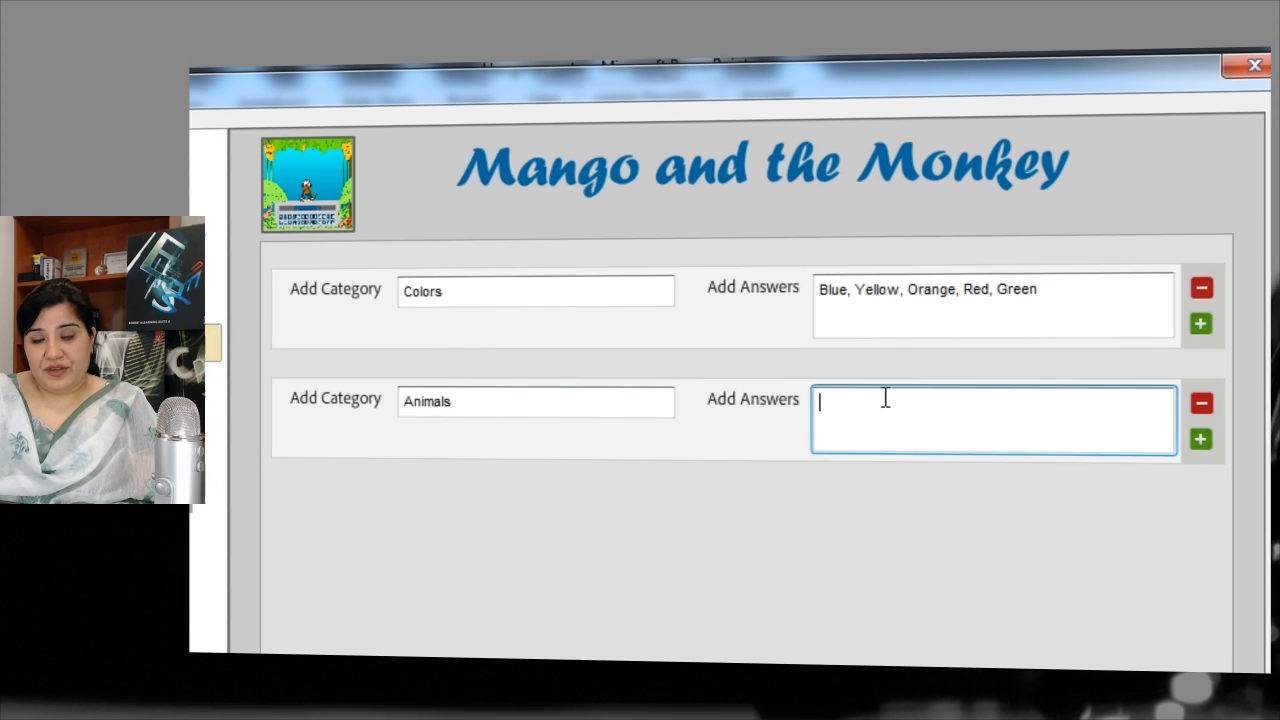
{"action": "type", "text": "Cat,"}
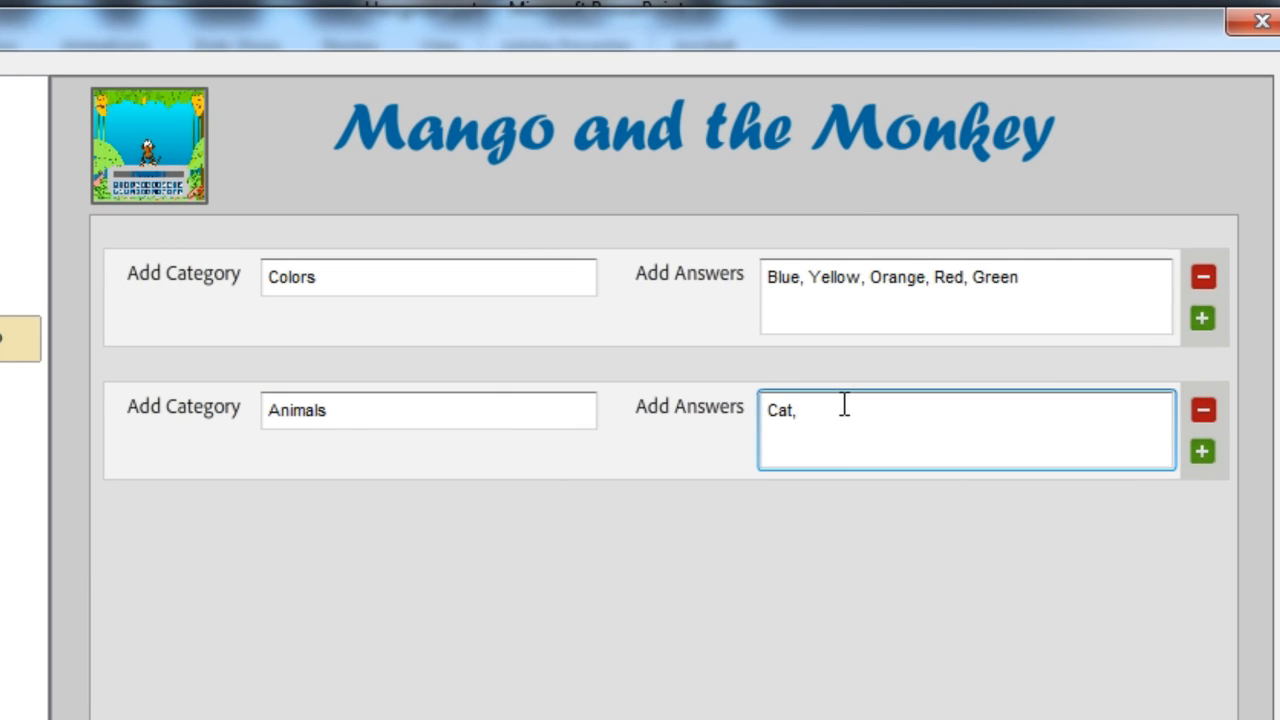
{"action": "type", "text": "Dog,"}
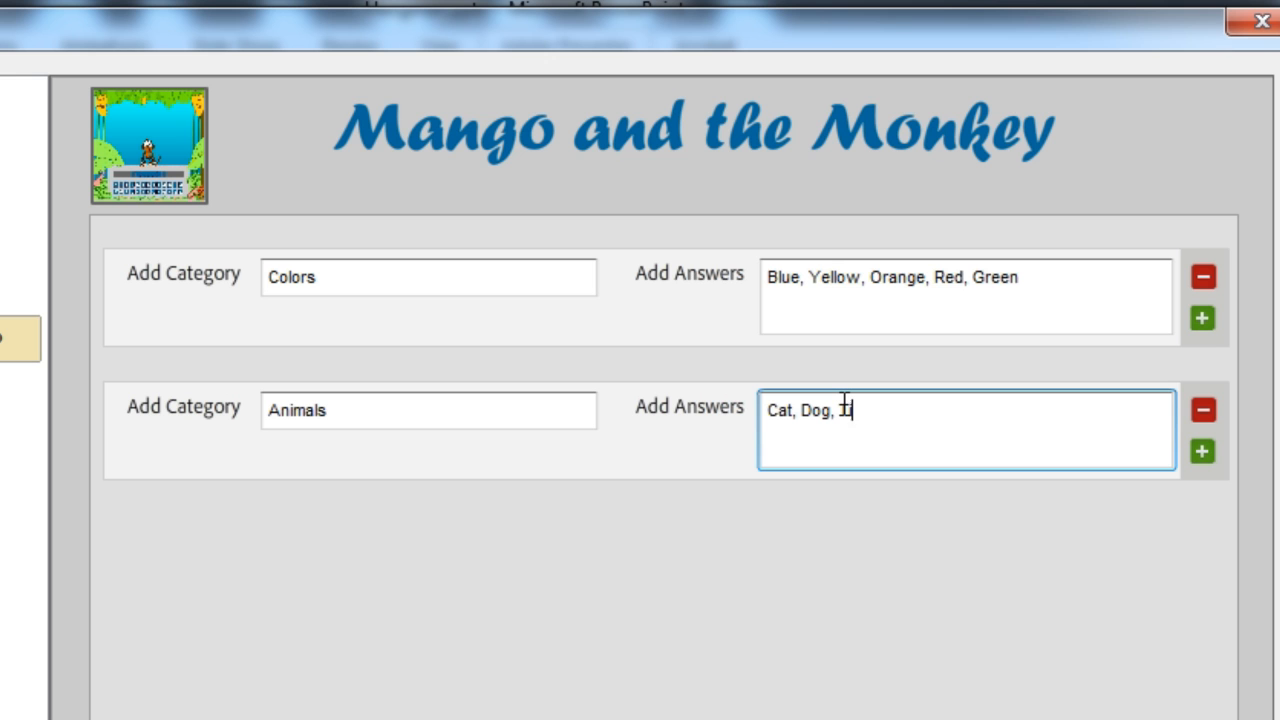
{"action": "type", "text": "ger, Ele"}
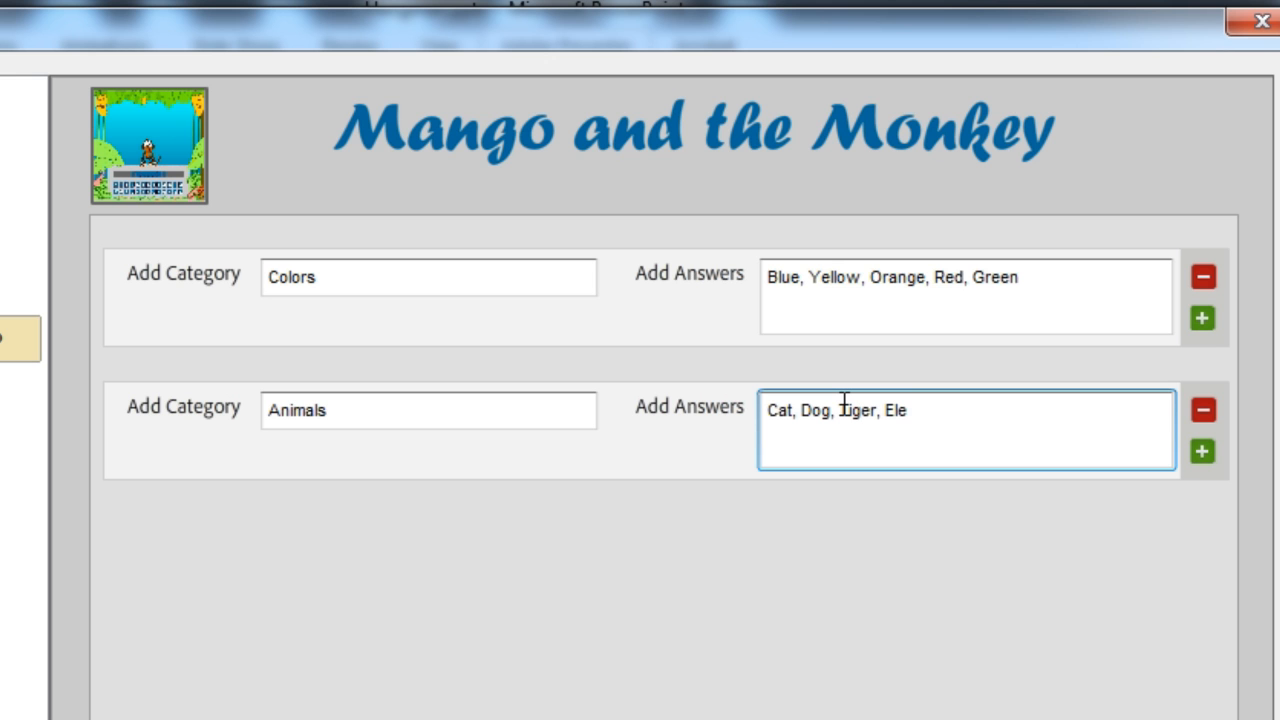
{"action": "type", "text": "phant"}
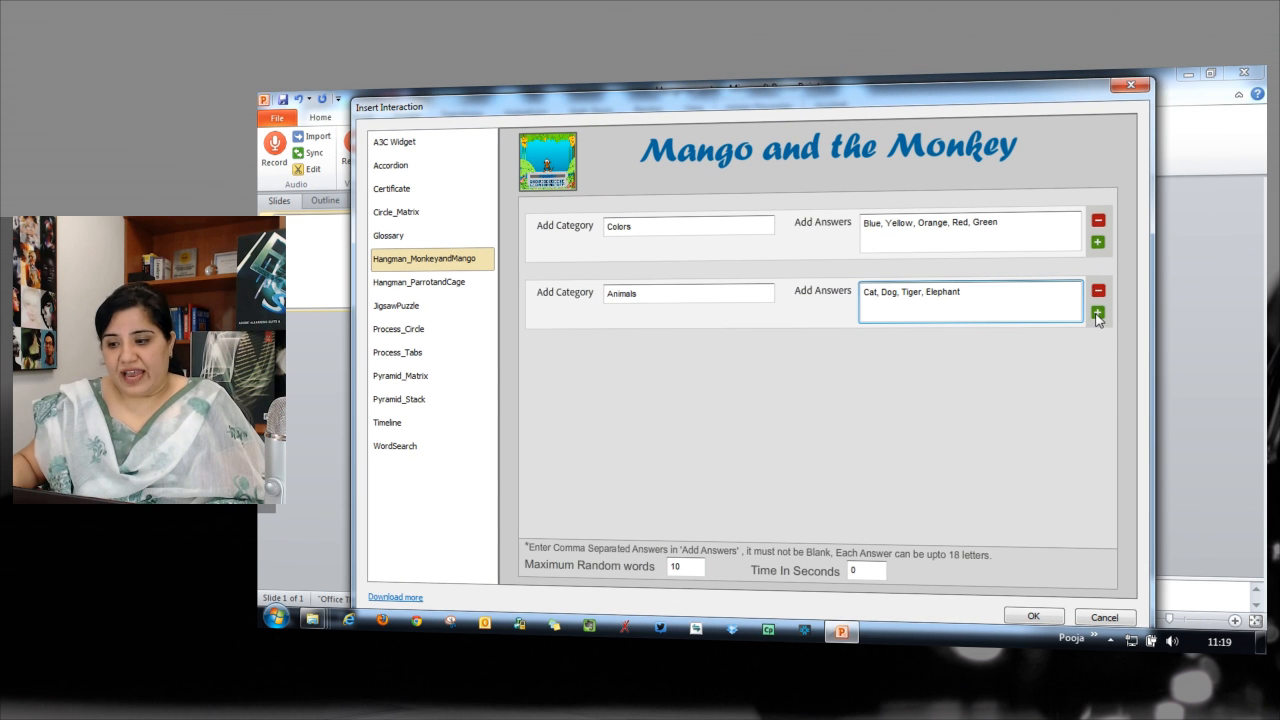
- Set Maximum Random words to 2 and place the game on the slide
{"action": "left_click", "coordinate": [960, 292]}
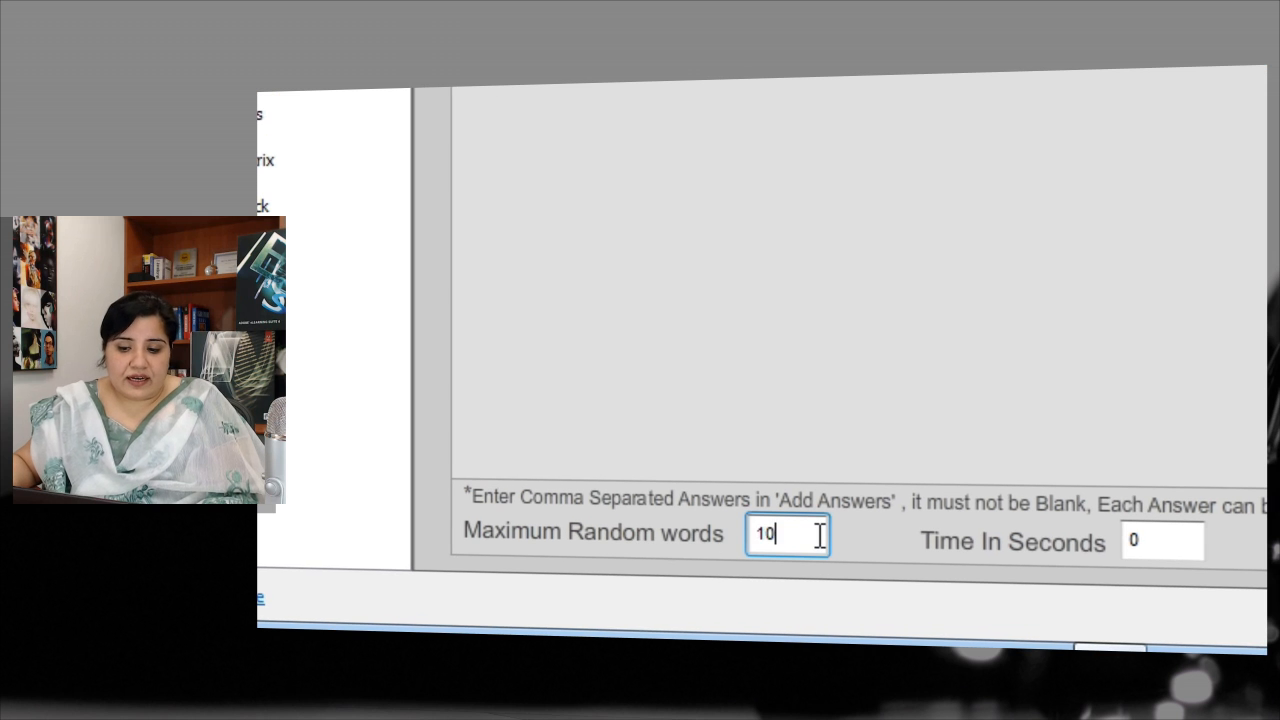
{"action": "triple_click", "coordinate": [788, 534]}
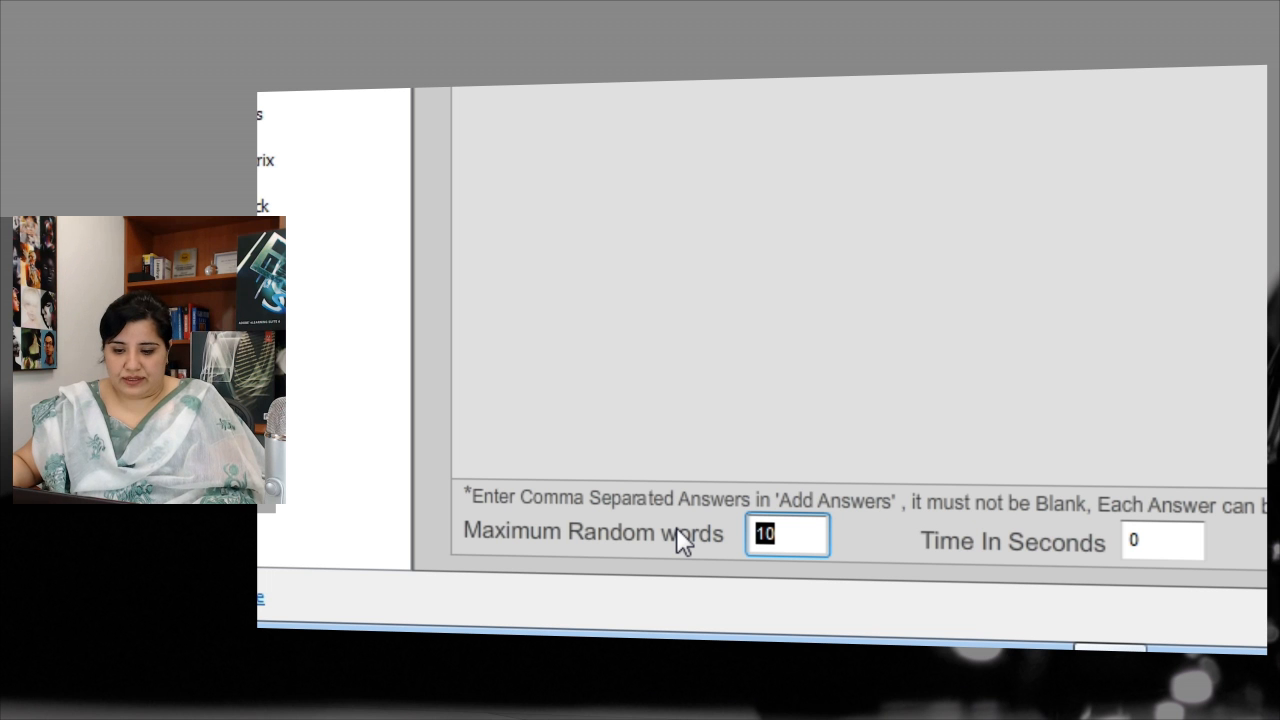
{"action": "type", "text": "2"}
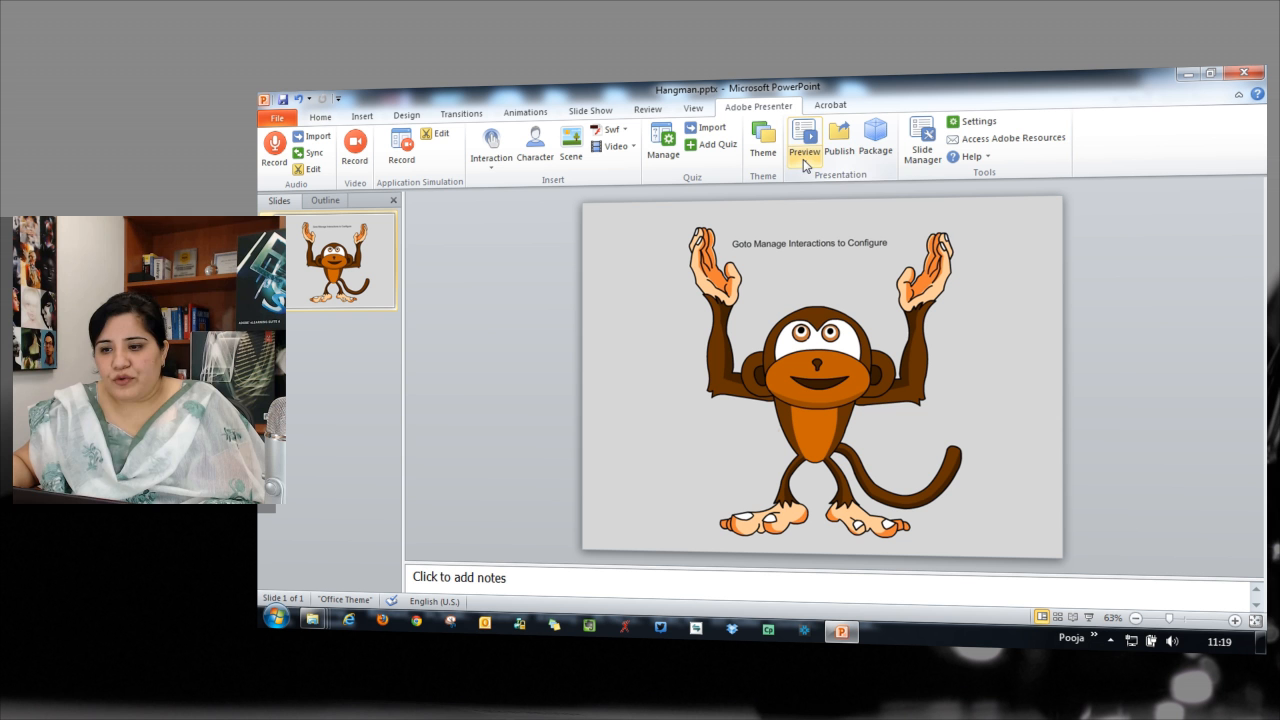
- Preview the current slide to launch the Monkey-and-Mango game
{"action": "left_click", "coordinate": [804, 140]}
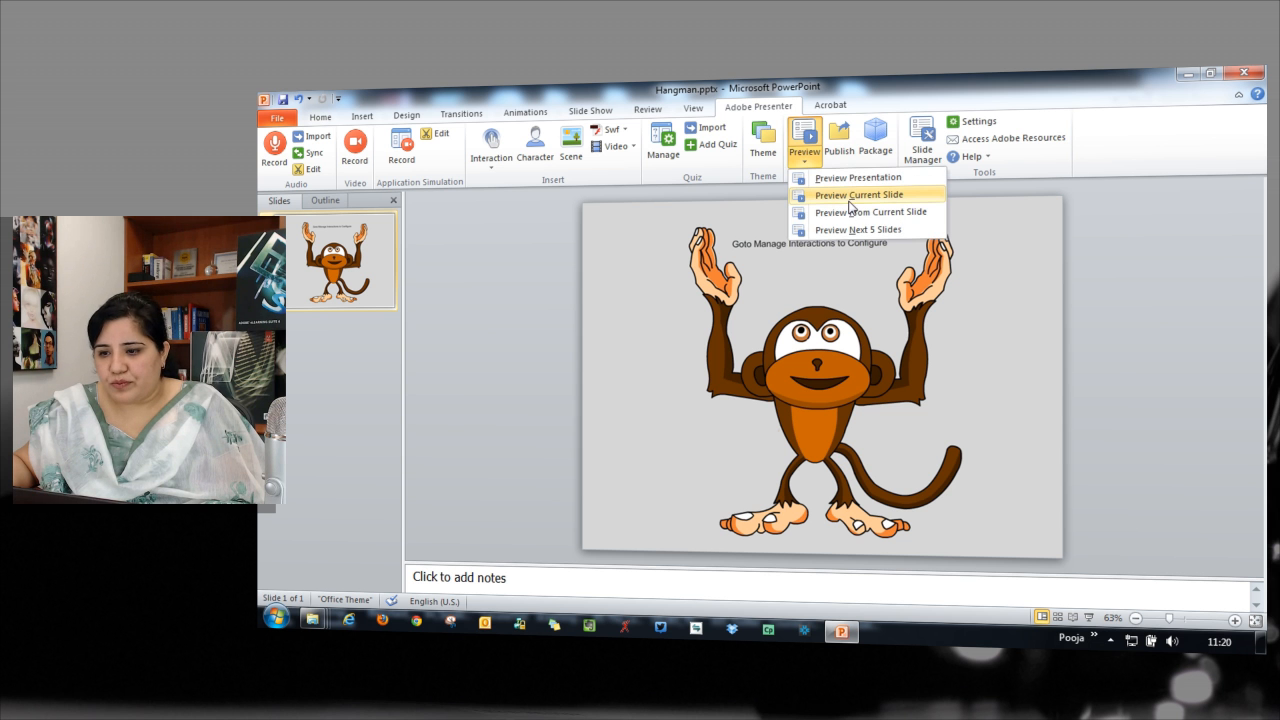
{"action": "left_click", "coordinate": [856, 196]}
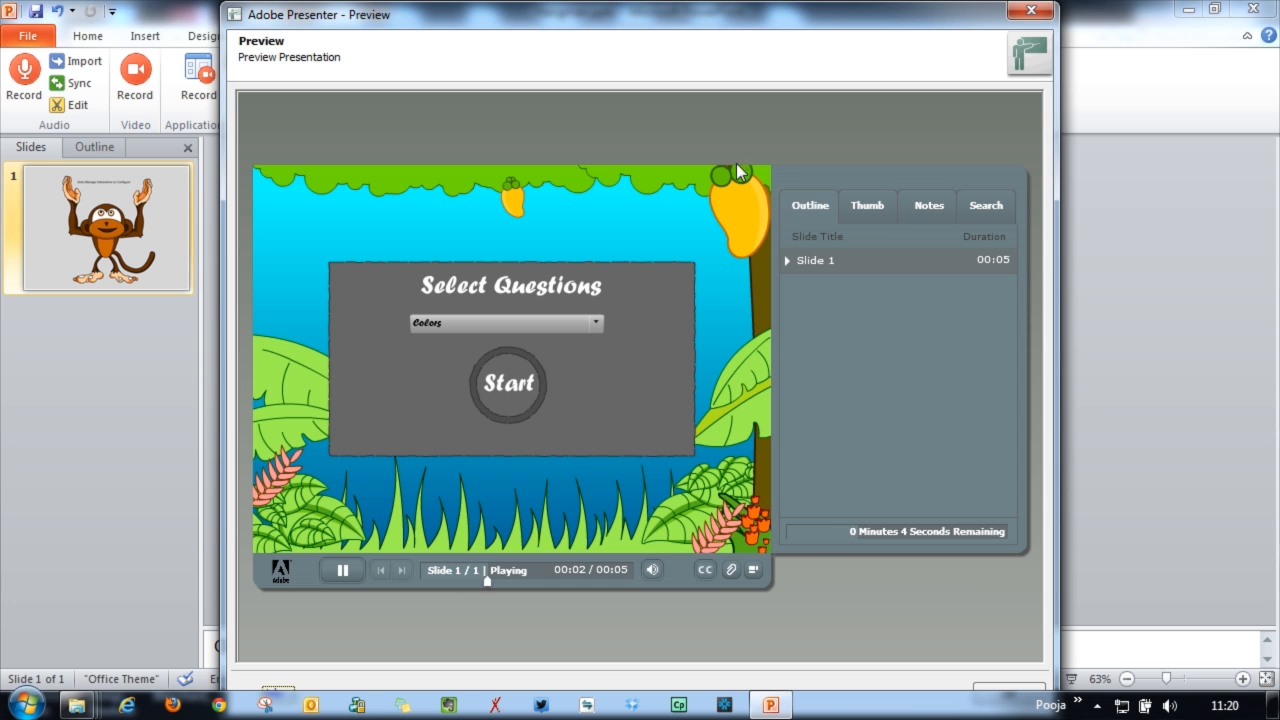
{"action": "mouse_move", "coordinate": [620, 316]}
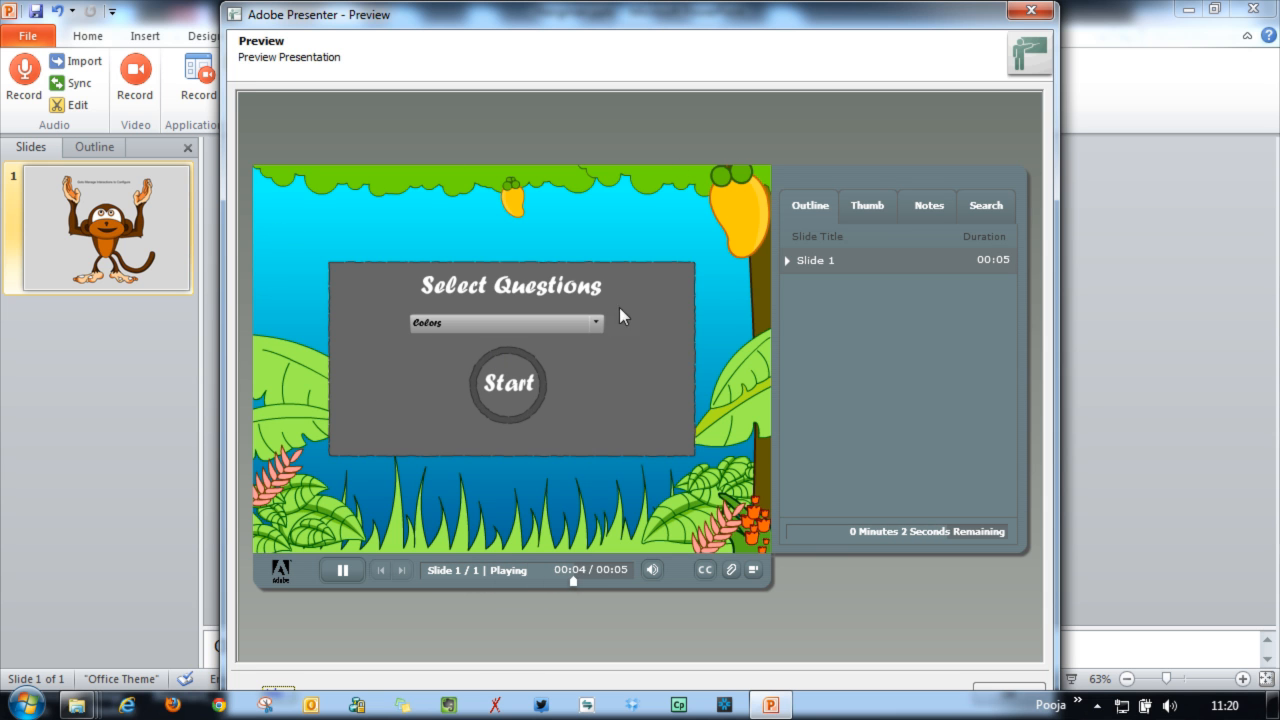
- Start a Colors round, guess the letters to solve Blue, then close the preview
{"action": "left_click", "coordinate": [596, 324]}
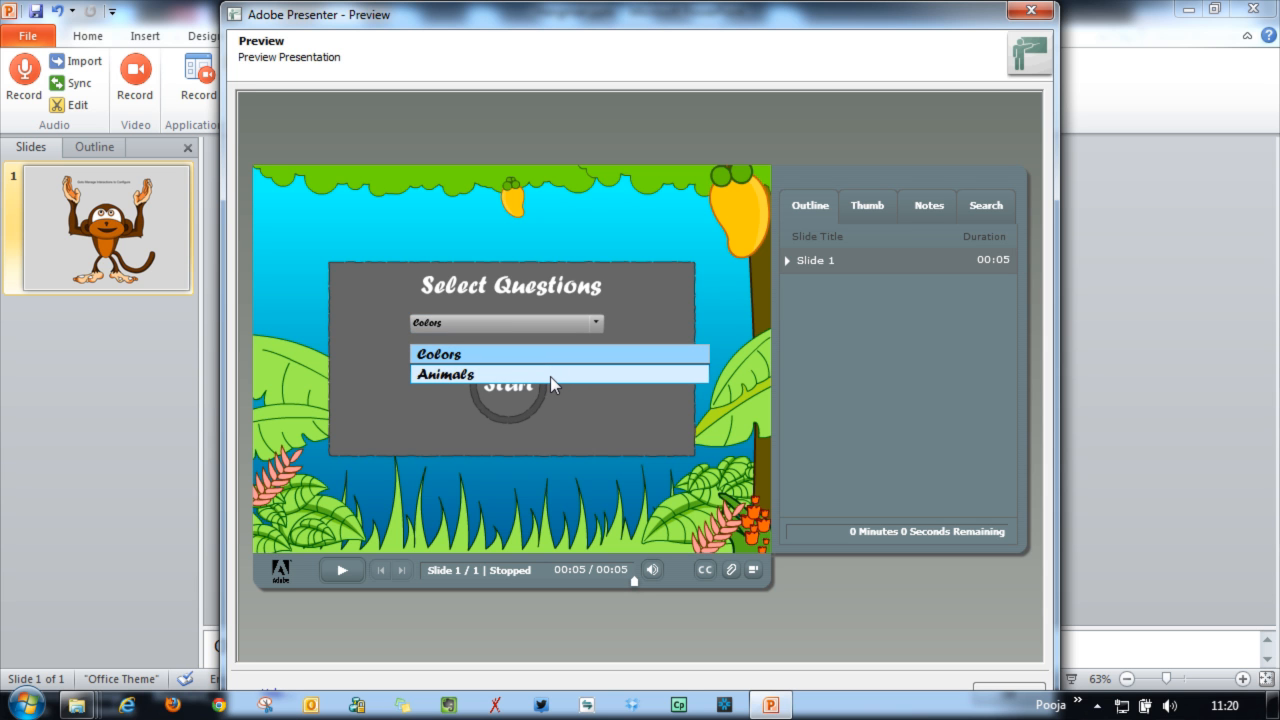
{"action": "mouse_move", "coordinate": [452, 374]}
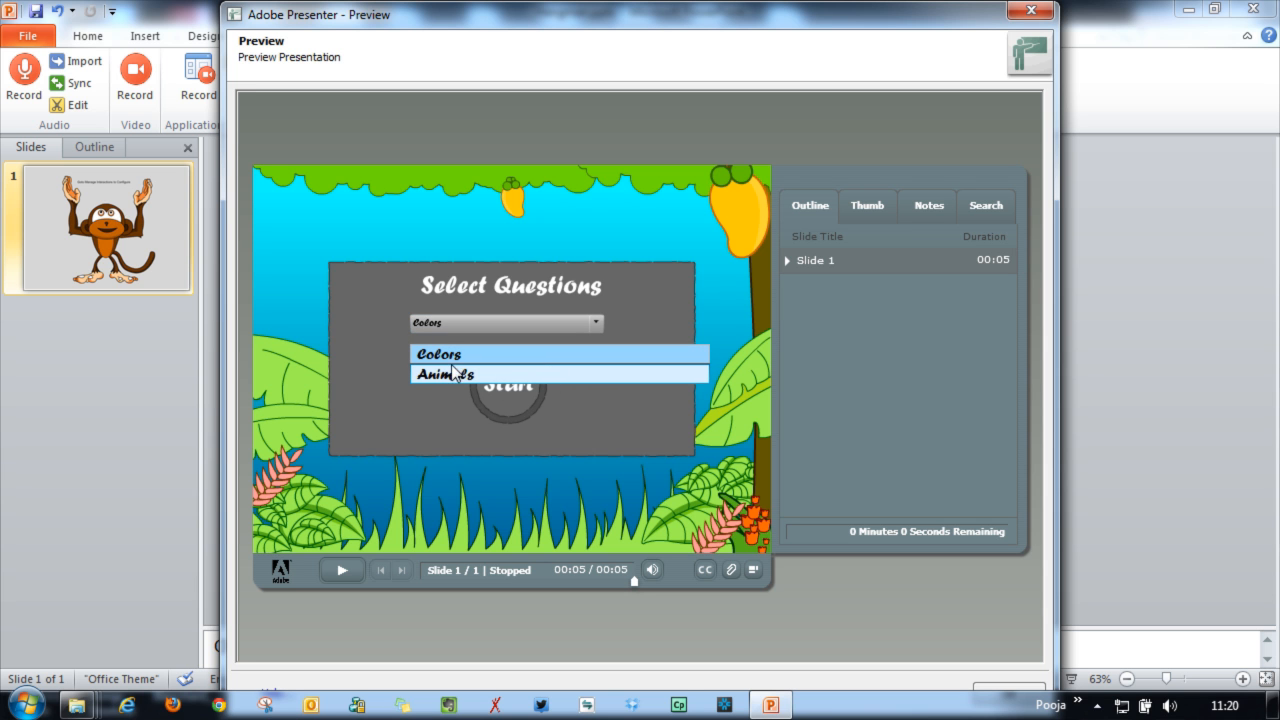
{"action": "left_click", "coordinate": [438, 354]}
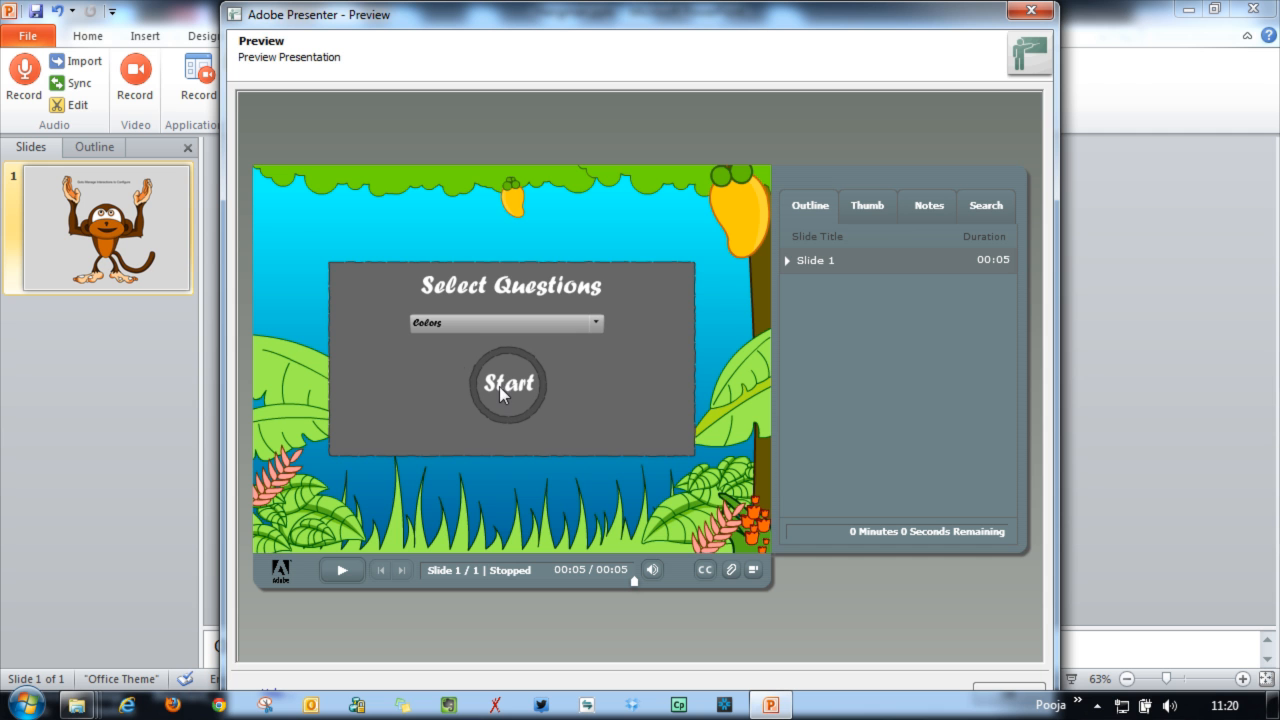
{"action": "left_click", "coordinate": [508, 384]}
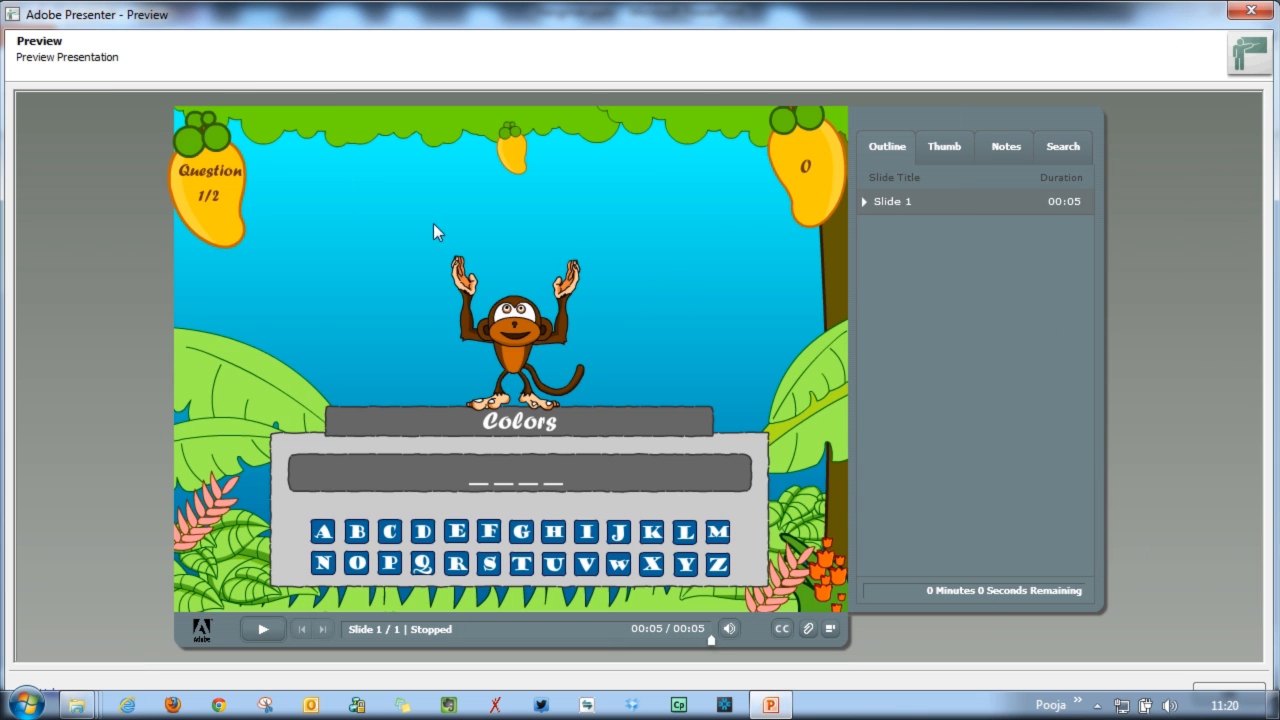
{"action": "mouse_move", "coordinate": [560, 490]}
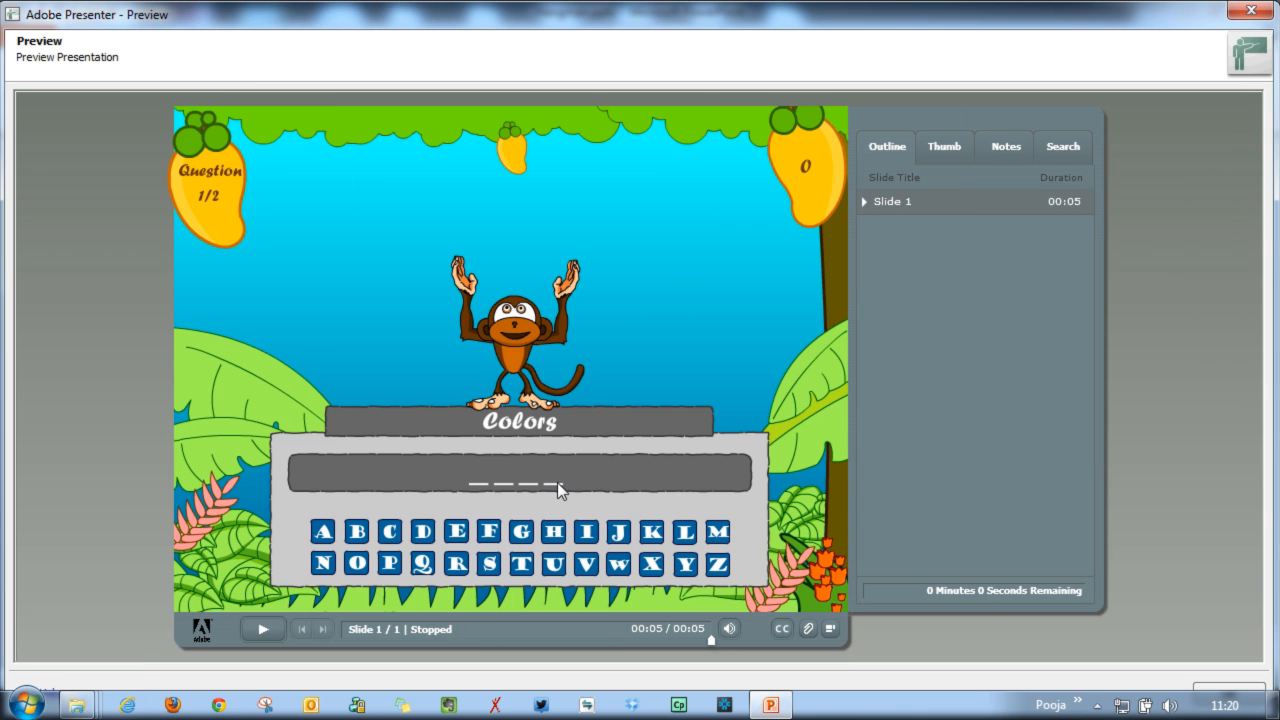
{"action": "mouse_move", "coordinate": [462, 576]}
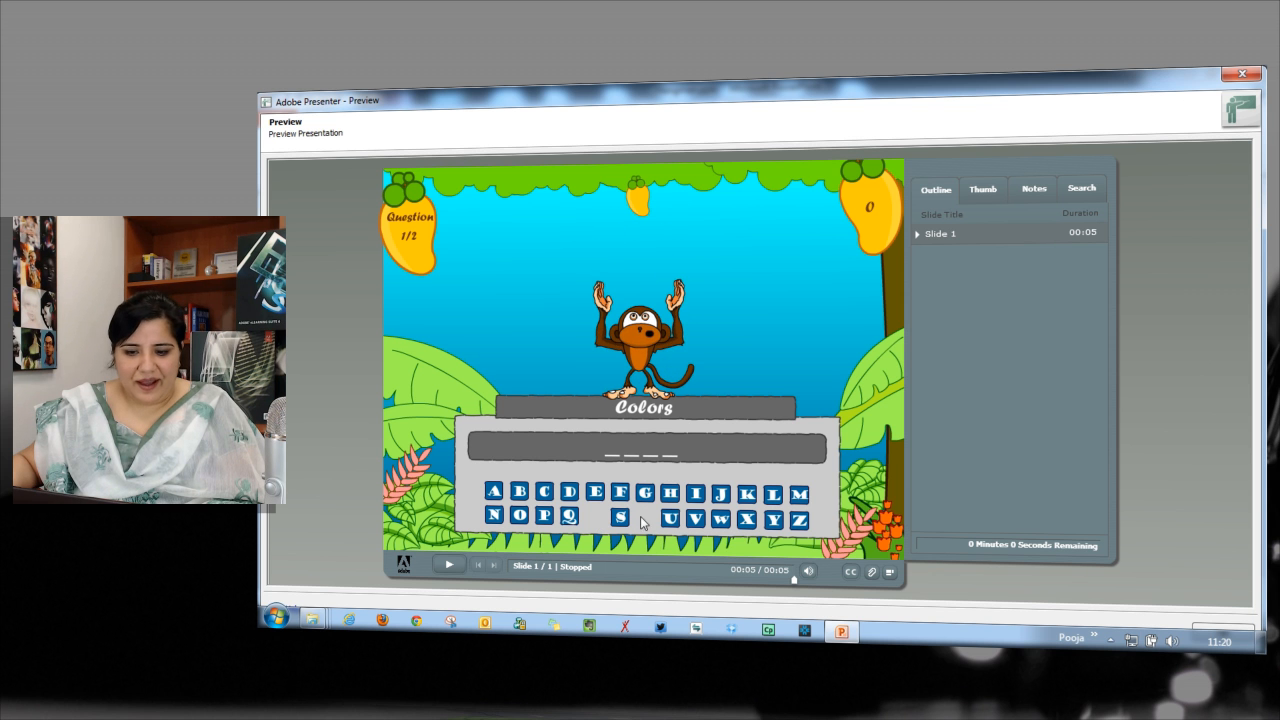
{"action": "left_click", "coordinate": [518, 492]}
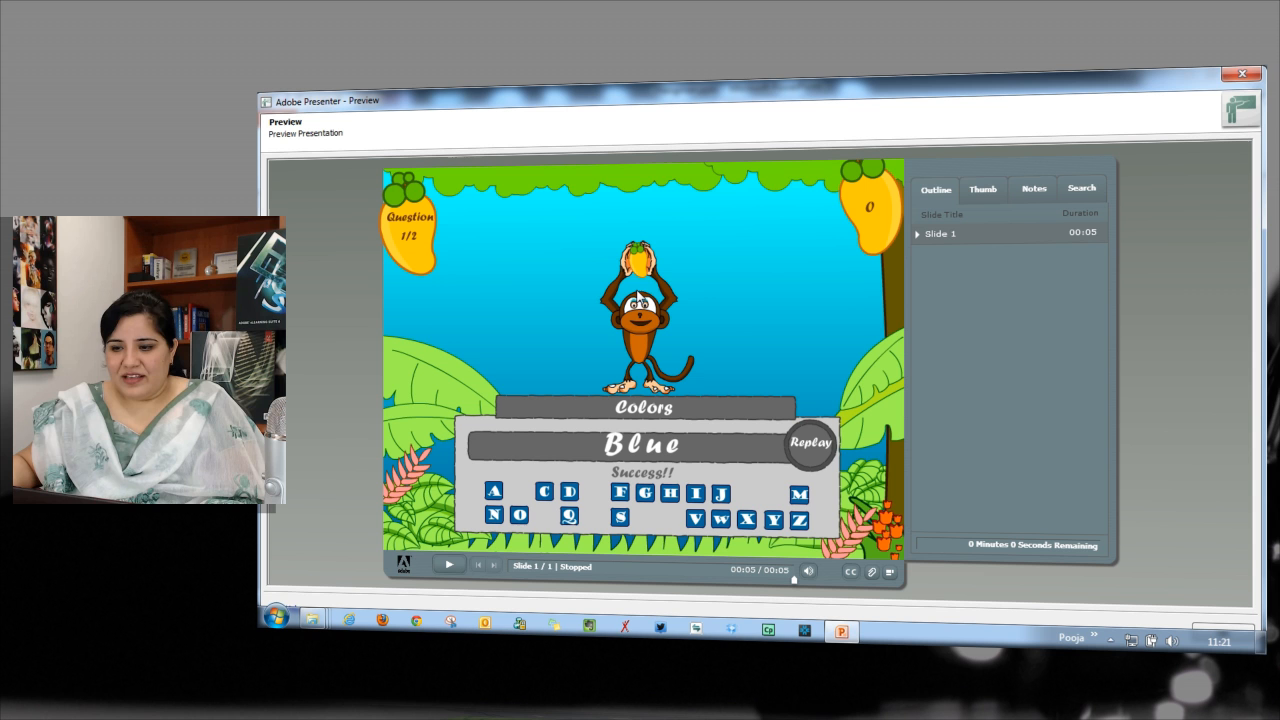
{"action": "left_click", "coordinate": [1242, 74]}
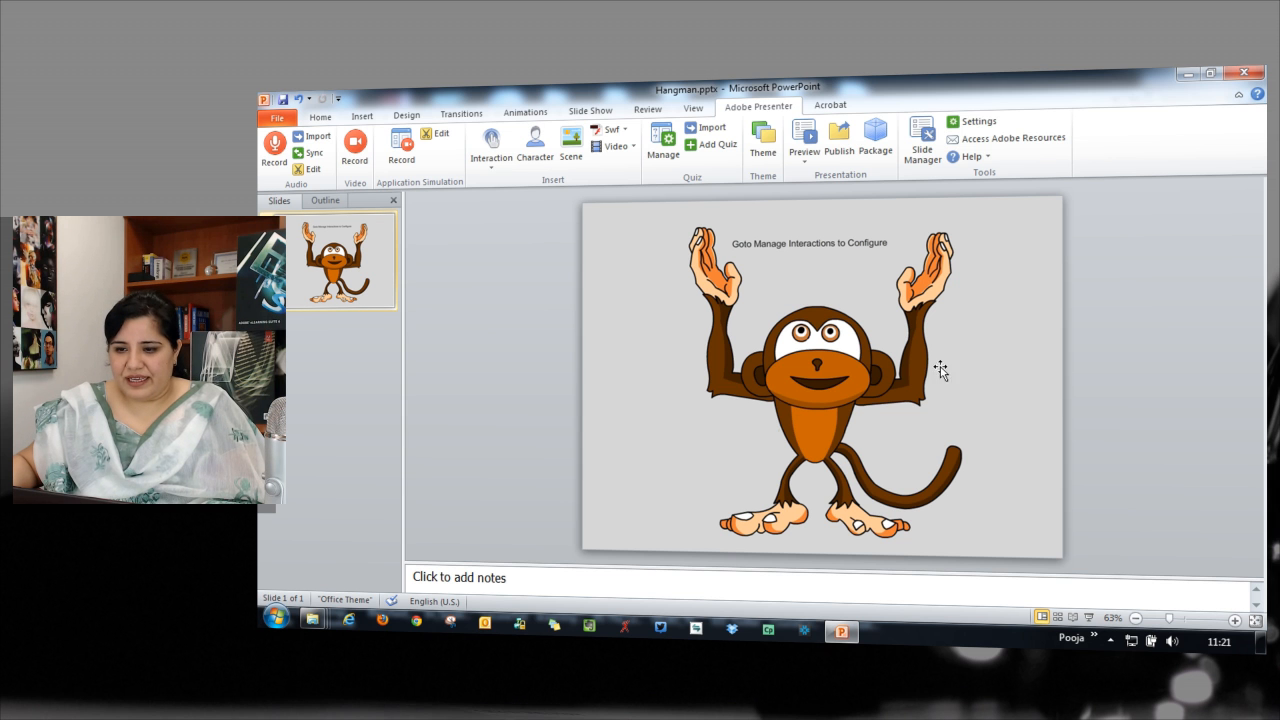
- Add a blank slide and open the Interaction gallery for Hangman_ParrotandCage
{"action": "left_click", "coordinate": [910, 356]}
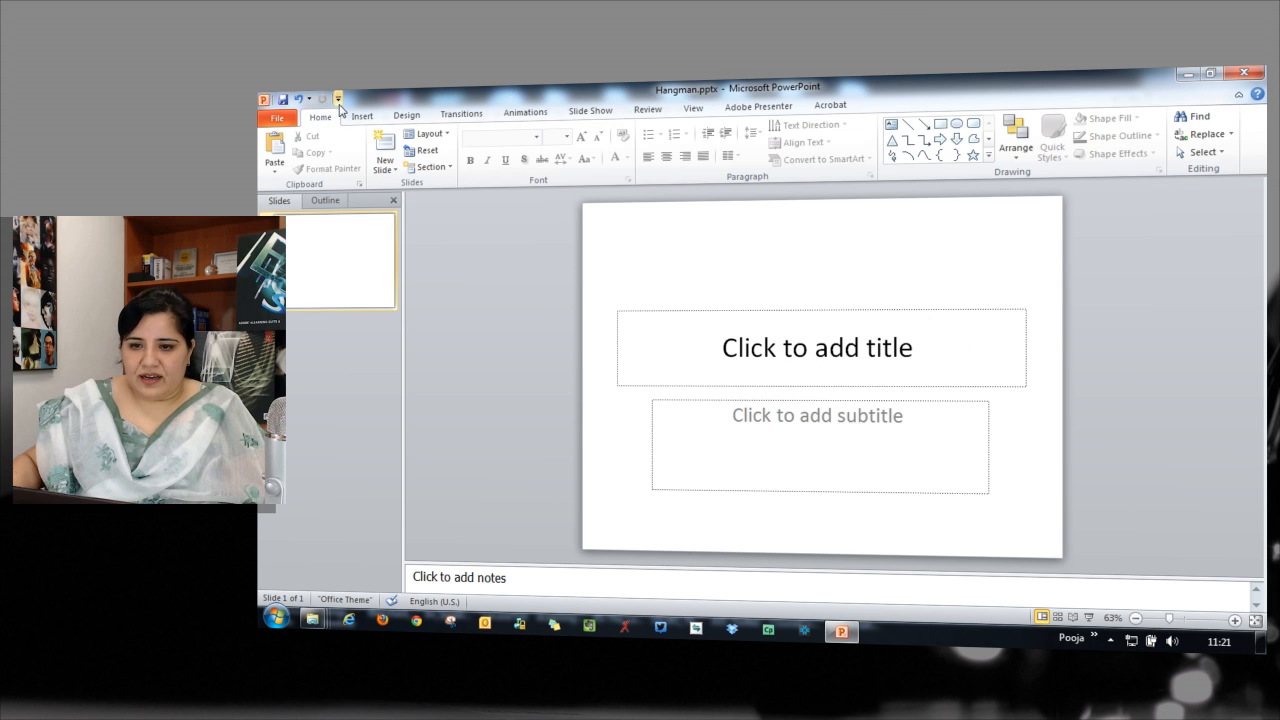
{"action": "left_click", "coordinate": [758, 106]}
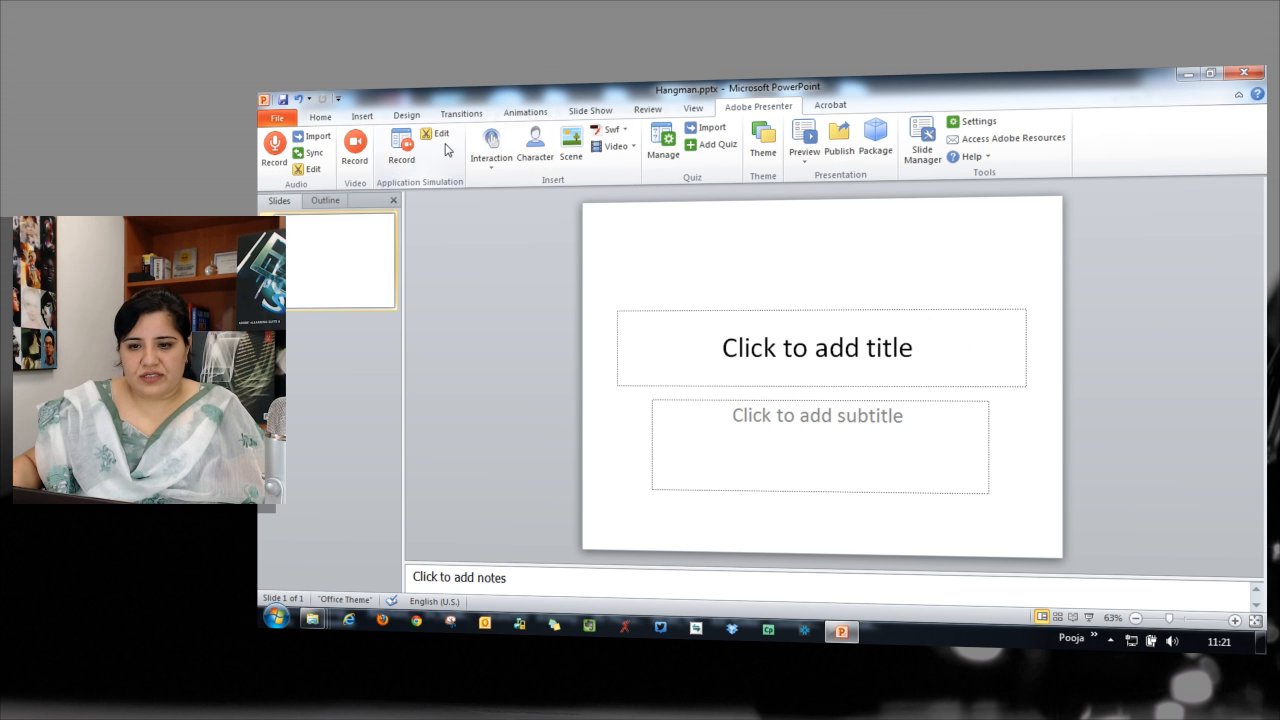
{"action": "left_click", "coordinate": [490, 144]}
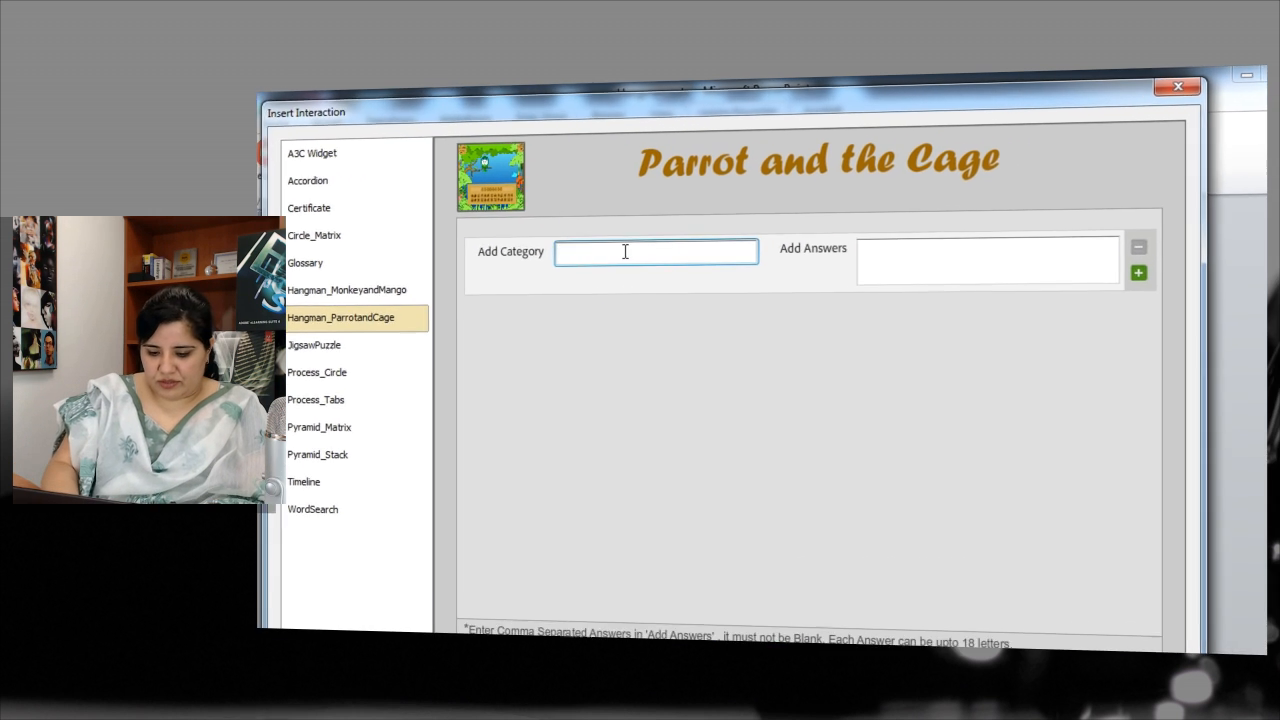
- Configure the Parrot-and-Cage game with category Colors and answers Blue, Red, Purple, and insert it
{"action": "type", "text": "Colors"}
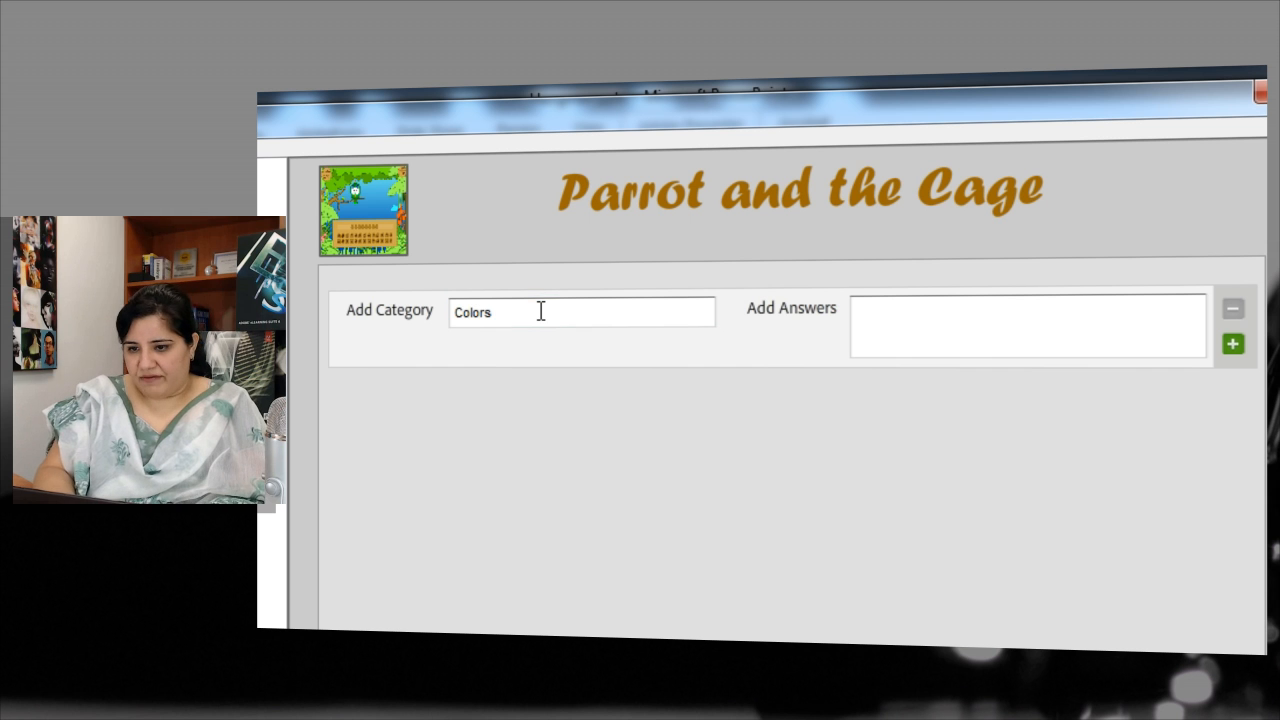
{"action": "left_click", "coordinate": [1028, 324]}
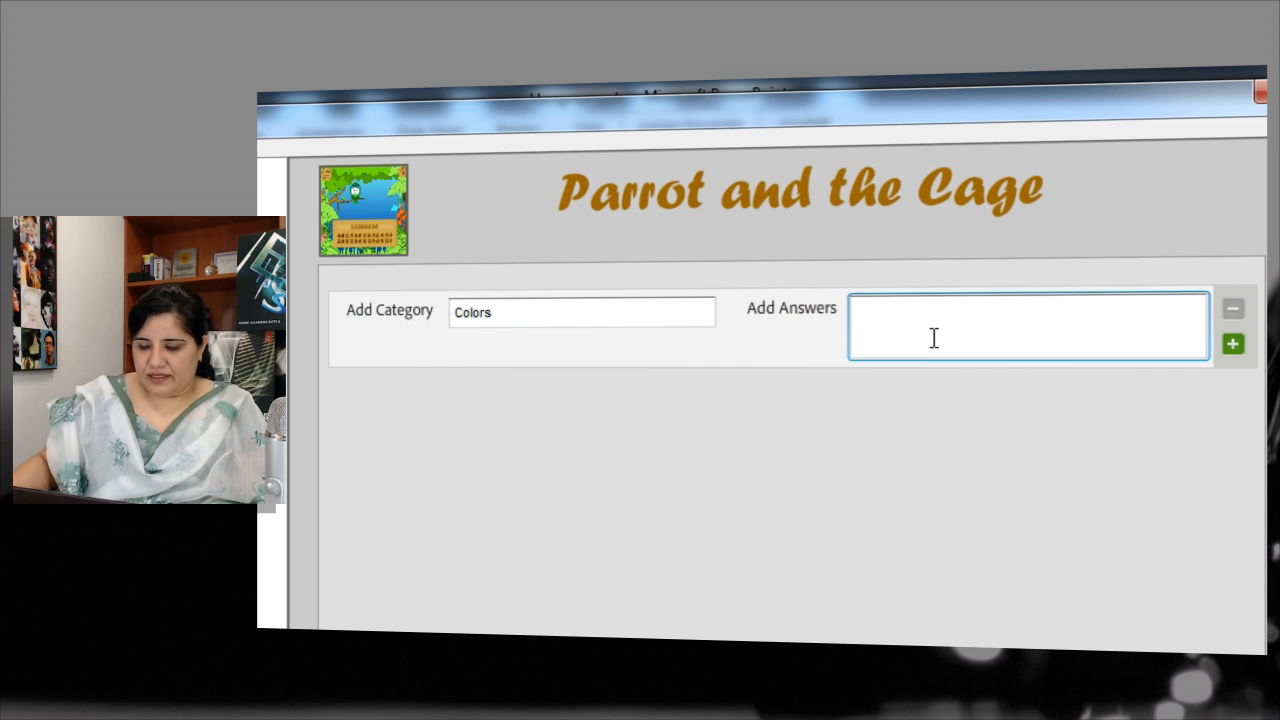
{"action": "type", "text": "Blue, Red,"}
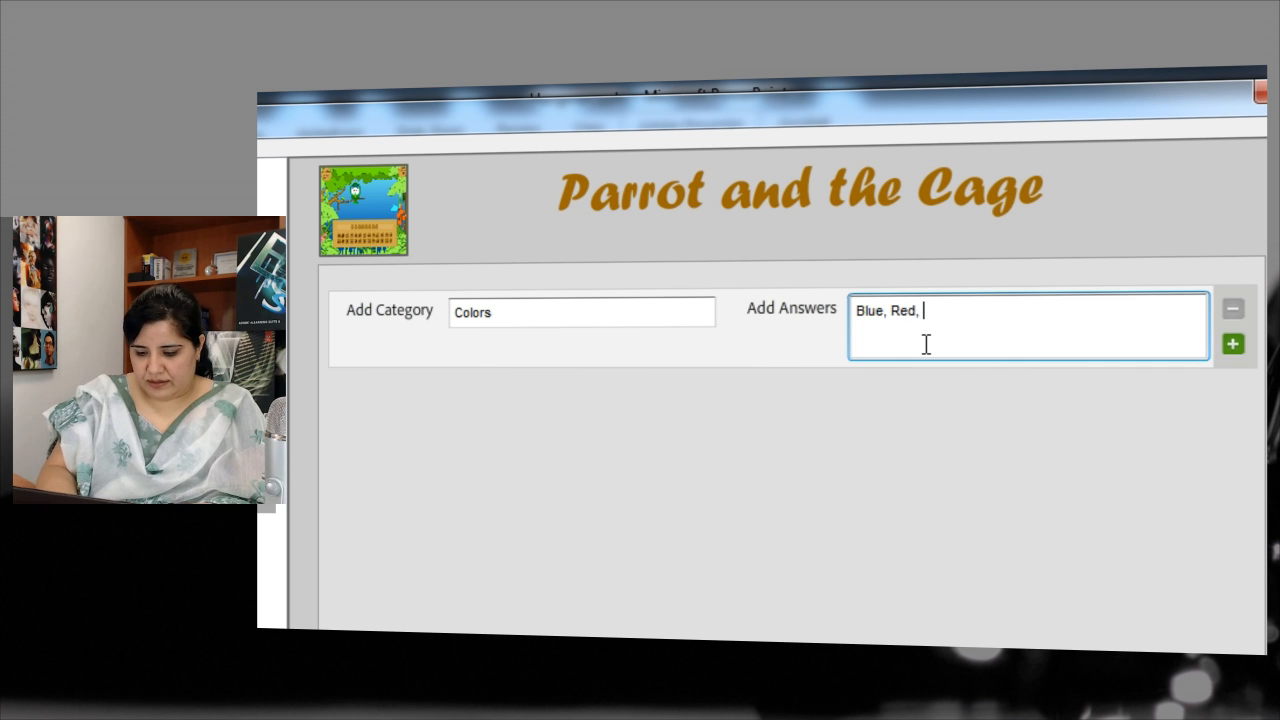
{"action": "type", "text": "Purple"}
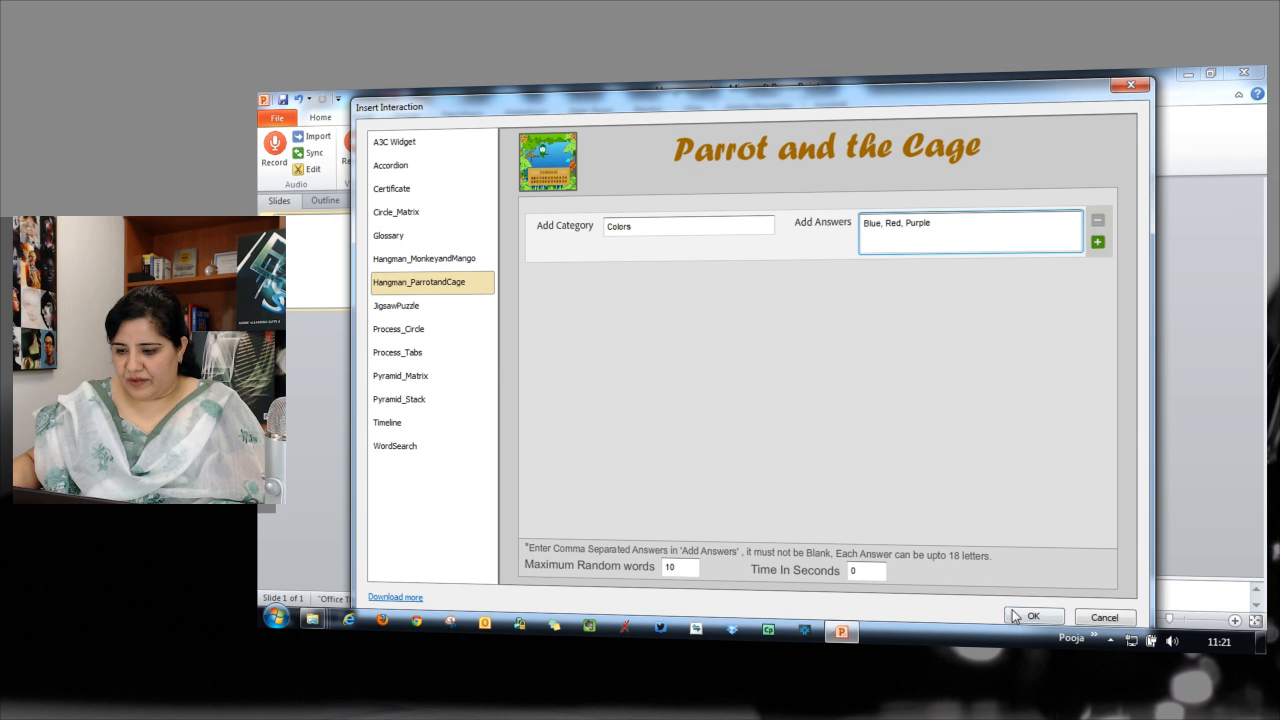
{"action": "left_click", "coordinate": [1032, 616]}
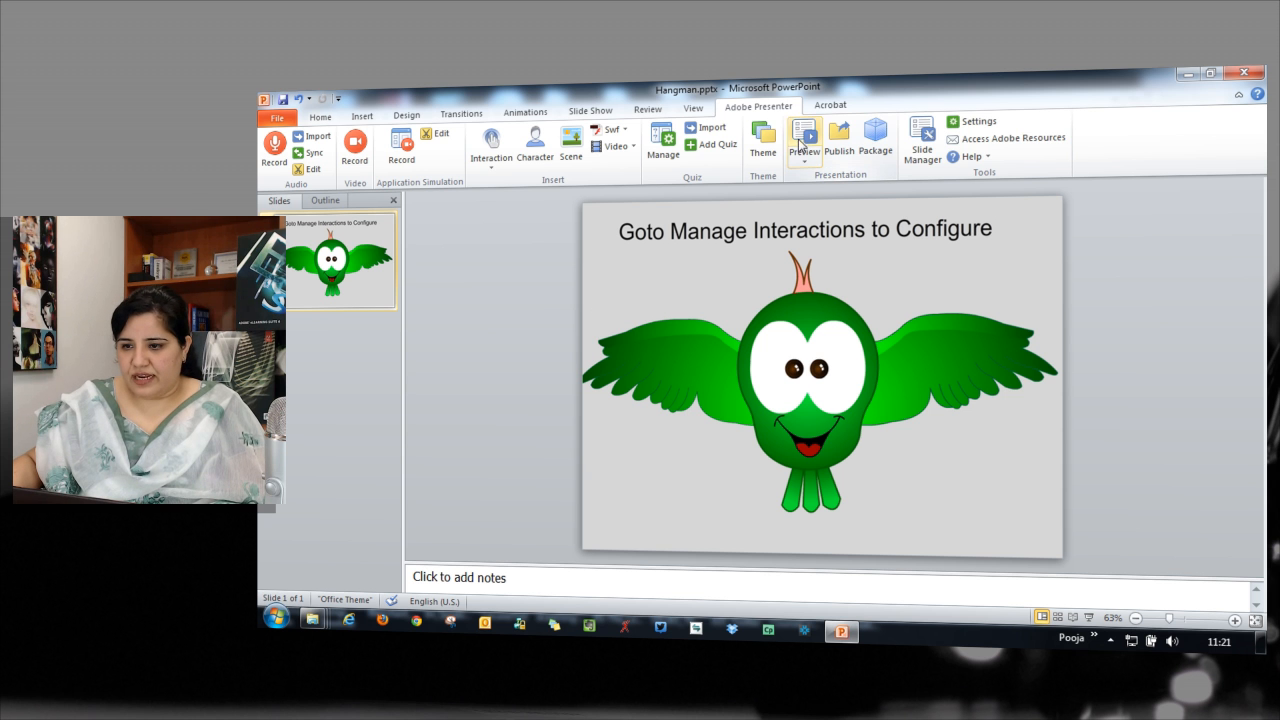
- Preview the presentation to launch the Parrot-and-Cage game
{"action": "left_click", "coordinate": [804, 140]}
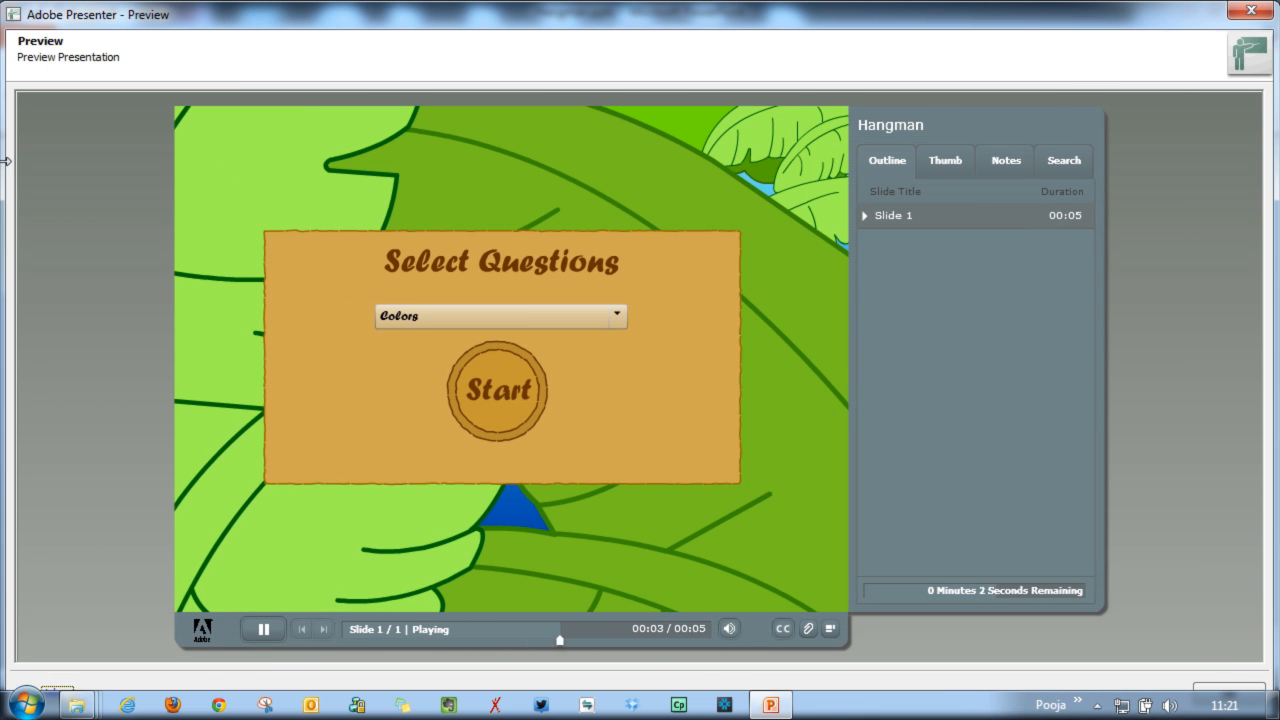
- Start a Colors round and guess E and D to solve the word Red
{"action": "left_click", "coordinate": [616, 316]}
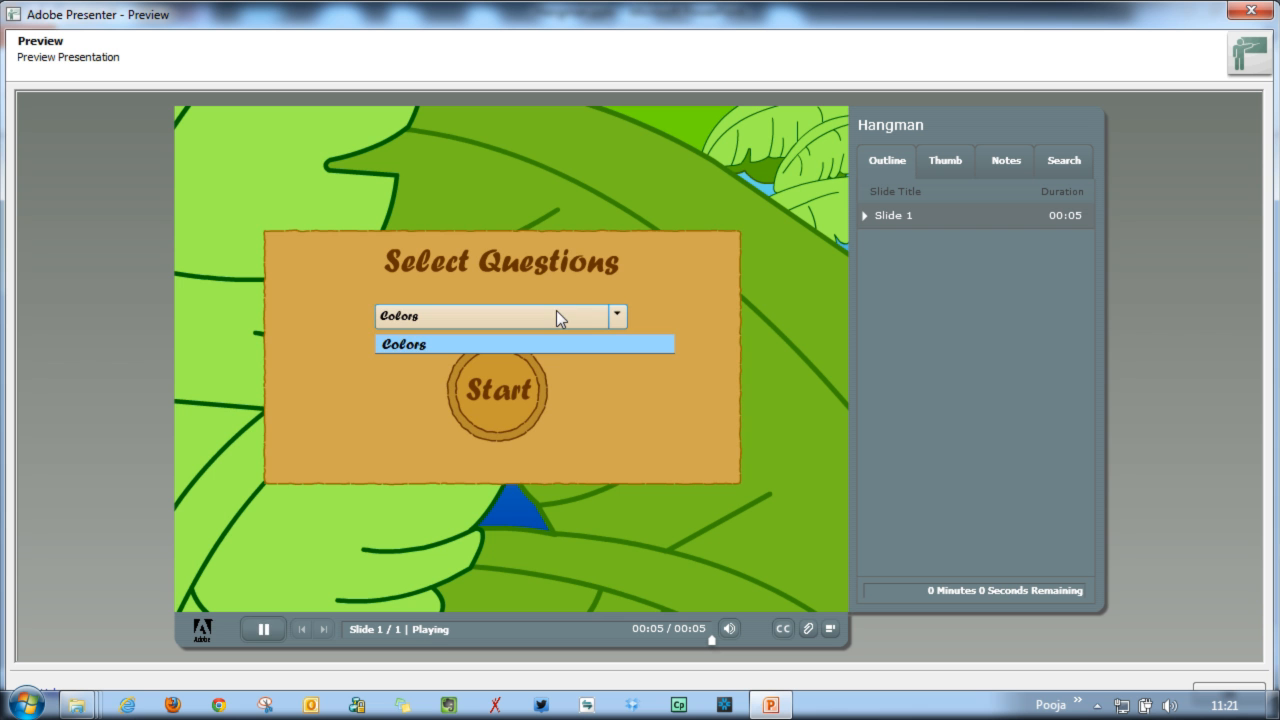
{"action": "left_click", "coordinate": [498, 390]}
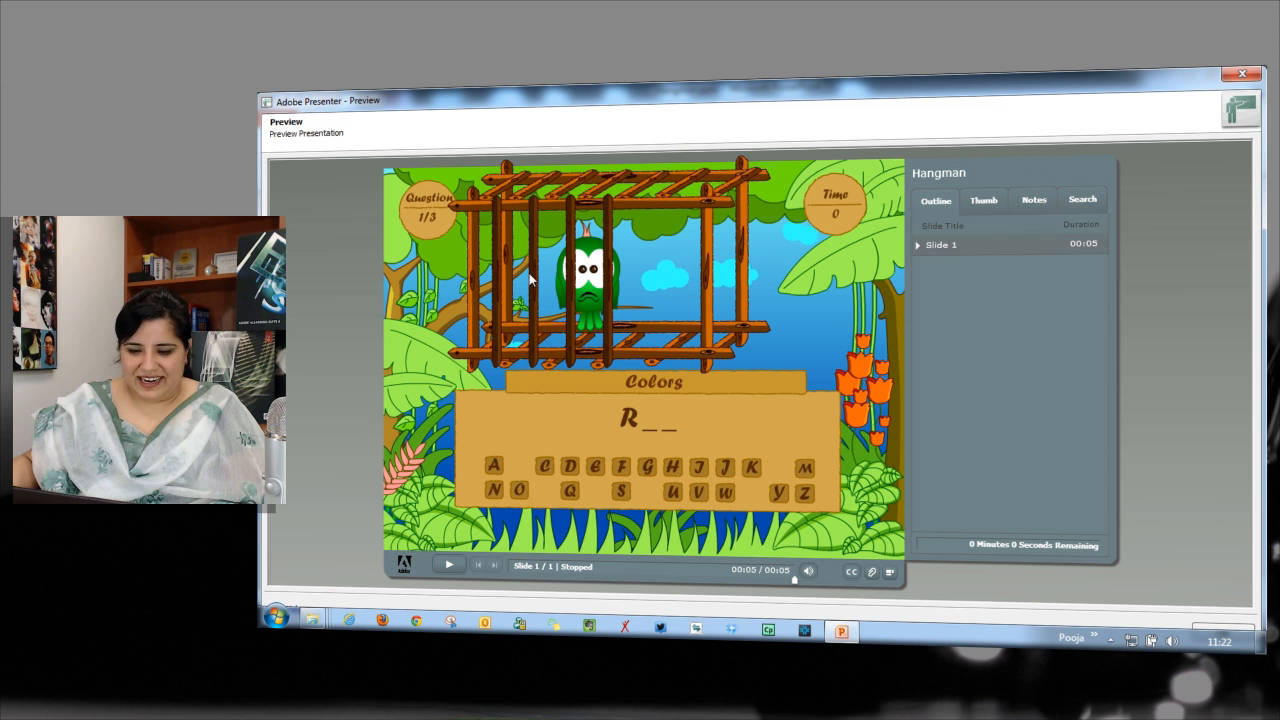
{"action": "left_click", "coordinate": [570, 468]}
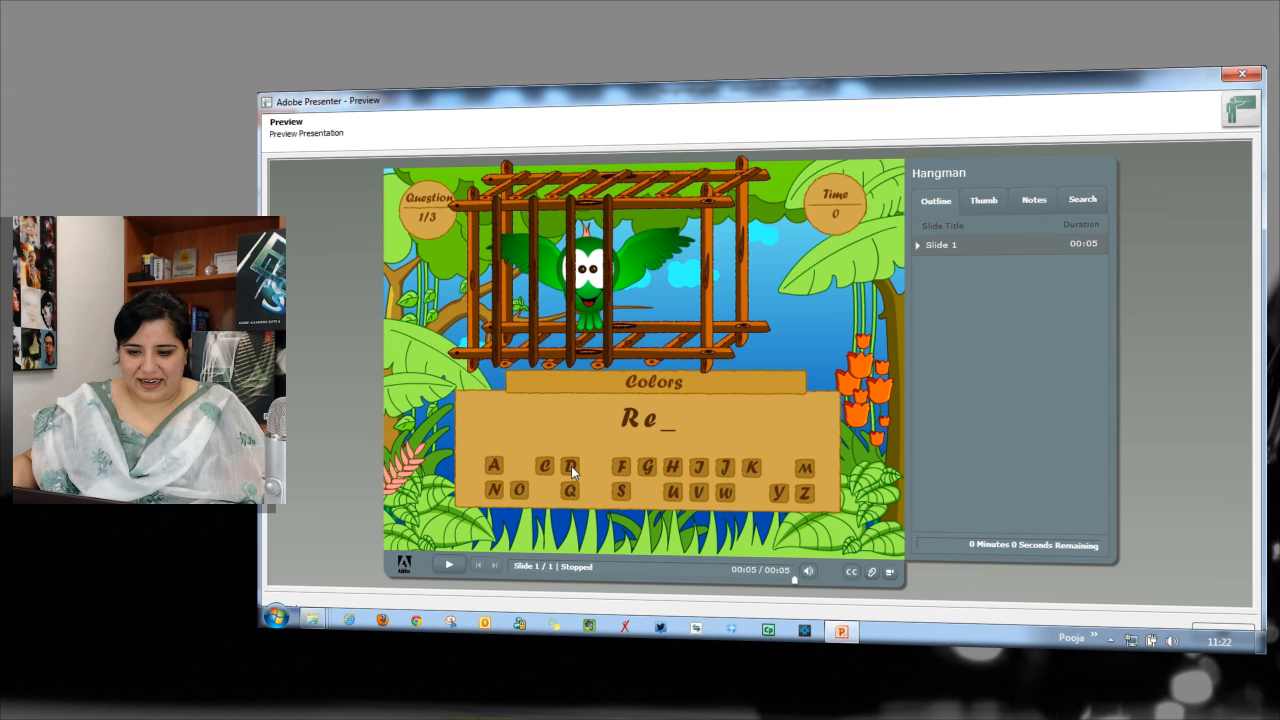
{"action": "left_click", "coordinate": [572, 468]}
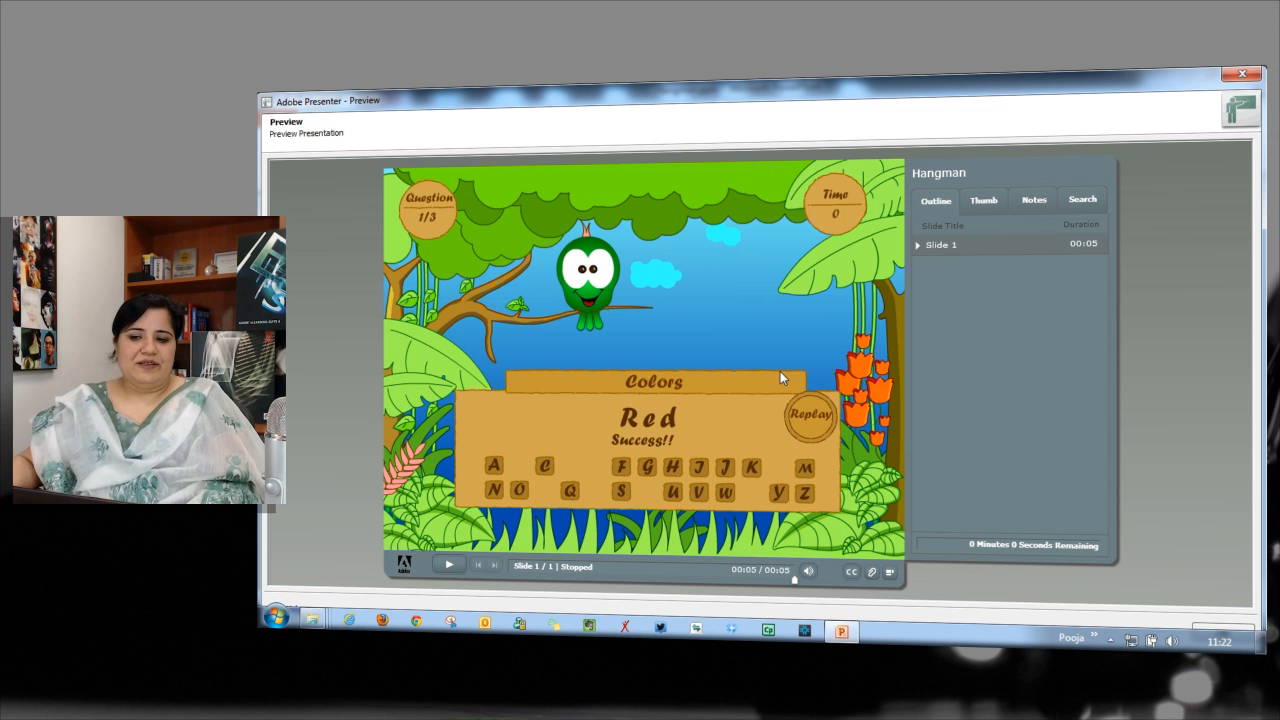